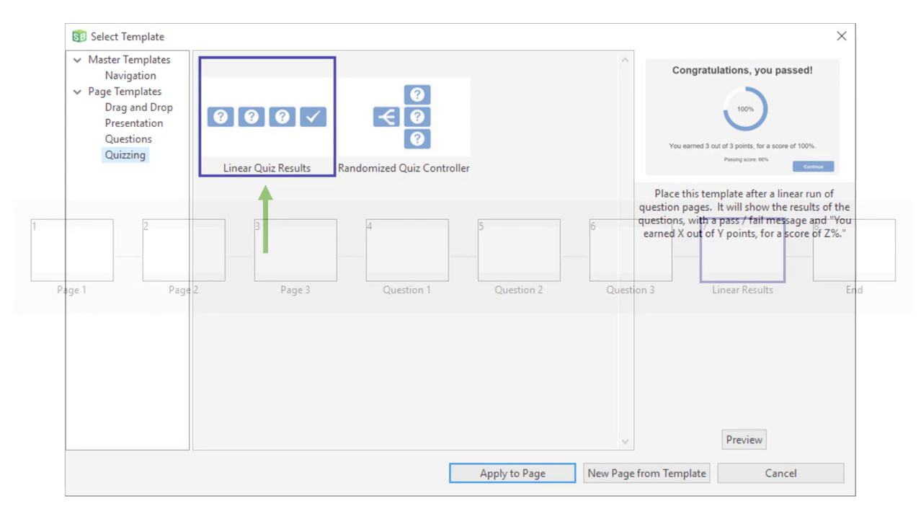
Step: Open the starter project showing Page 1, Page 2, Page 3 and End in the flow
left_click(511, 472)
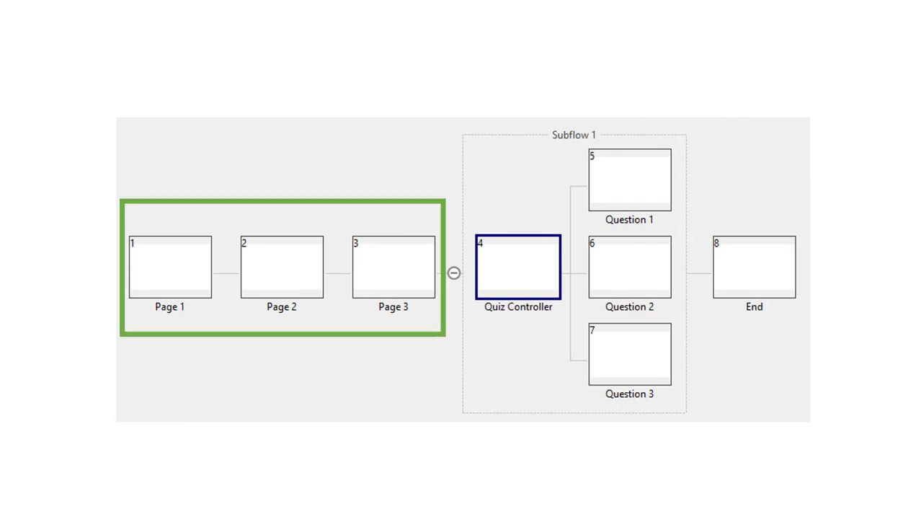
left_click(573, 136)
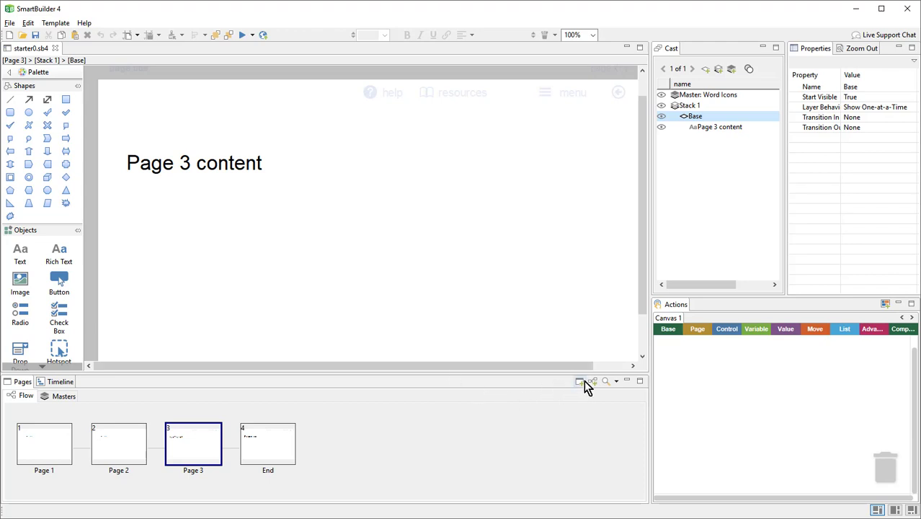
Step: Add a page after Page 3 and apply the Multiple Choice question template to it
left_click(579, 381)
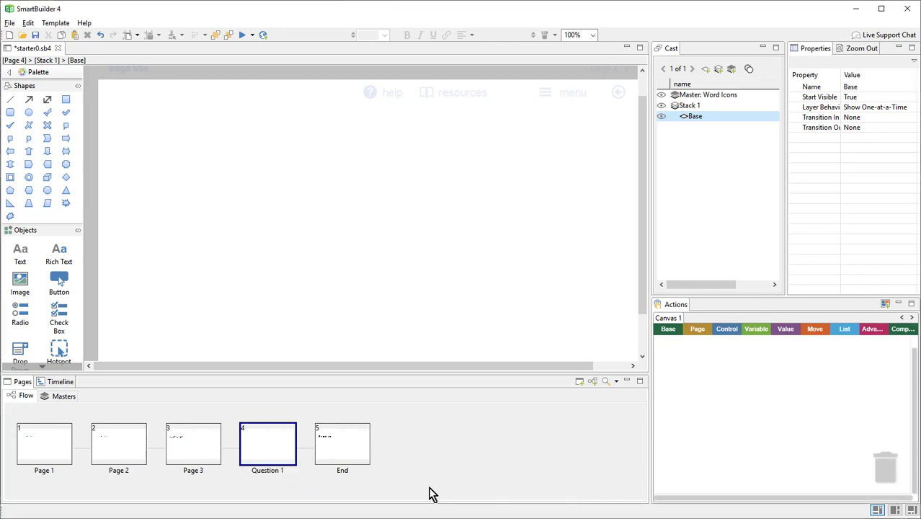
mouse_move(190, 304)
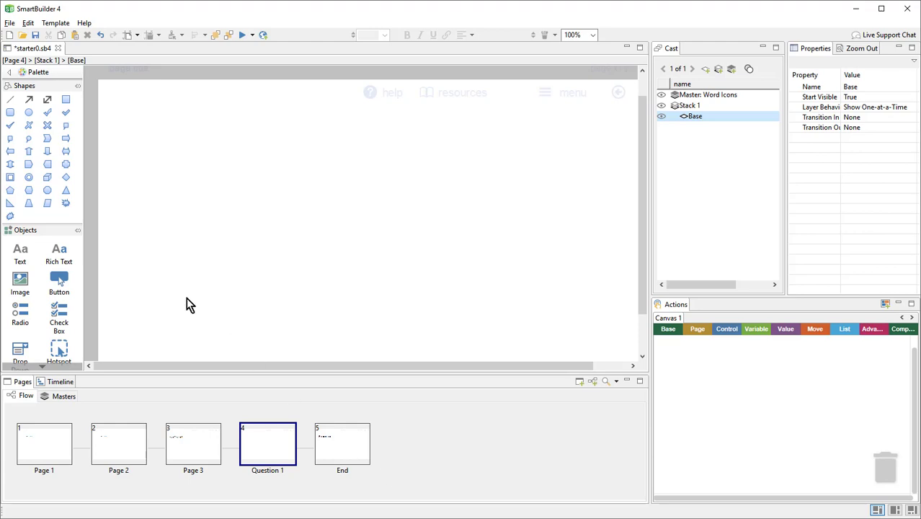
left_click(55, 23)
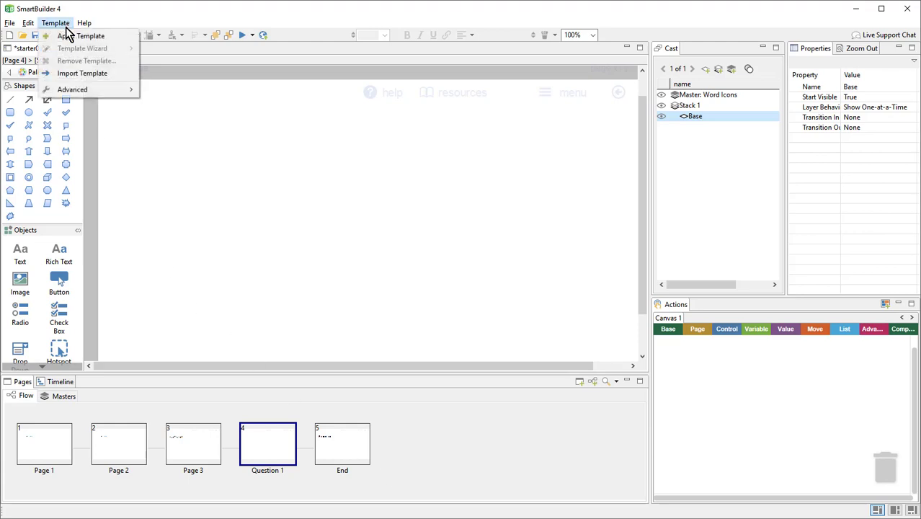
mouse_move(80, 34)
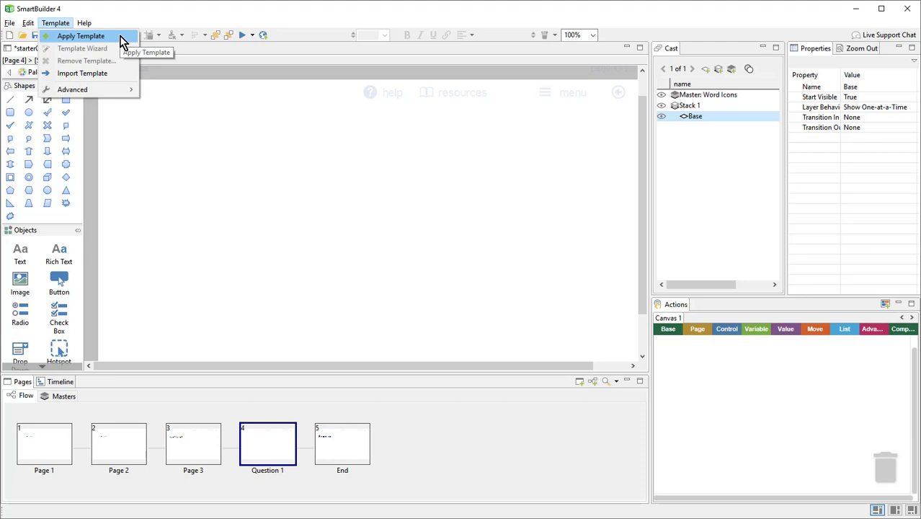
left_click(80, 34)
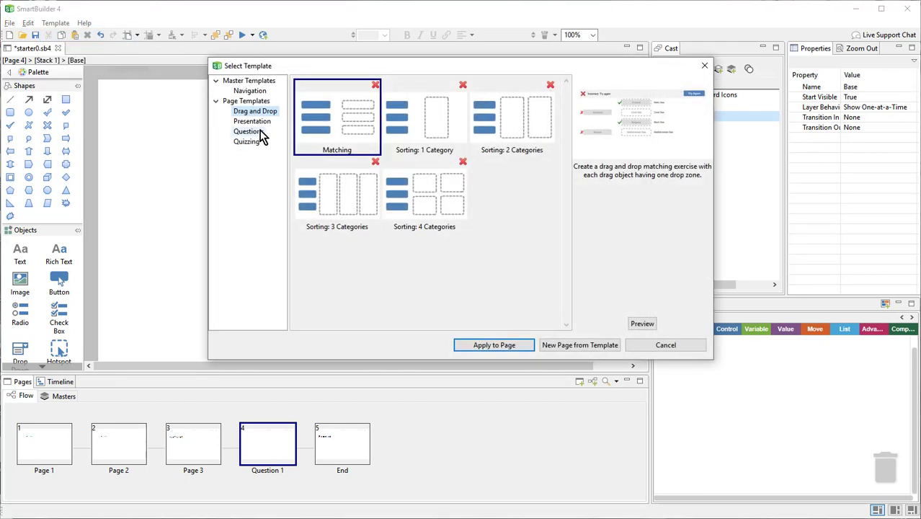
left_click(248, 131)
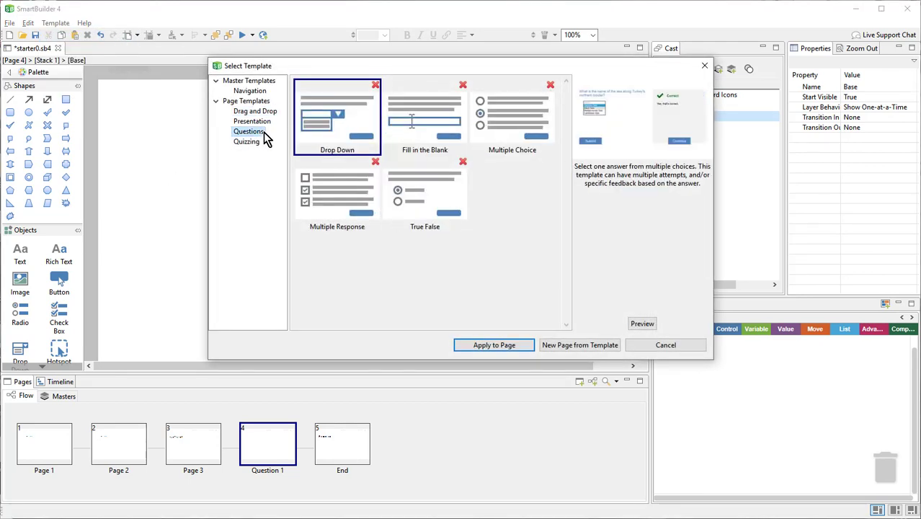
mouse_move(526, 124)
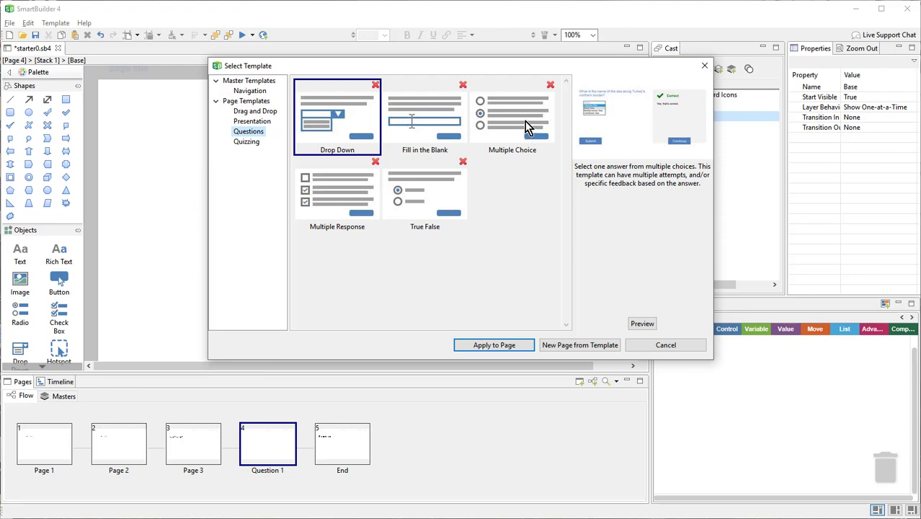
left_click(513, 116)
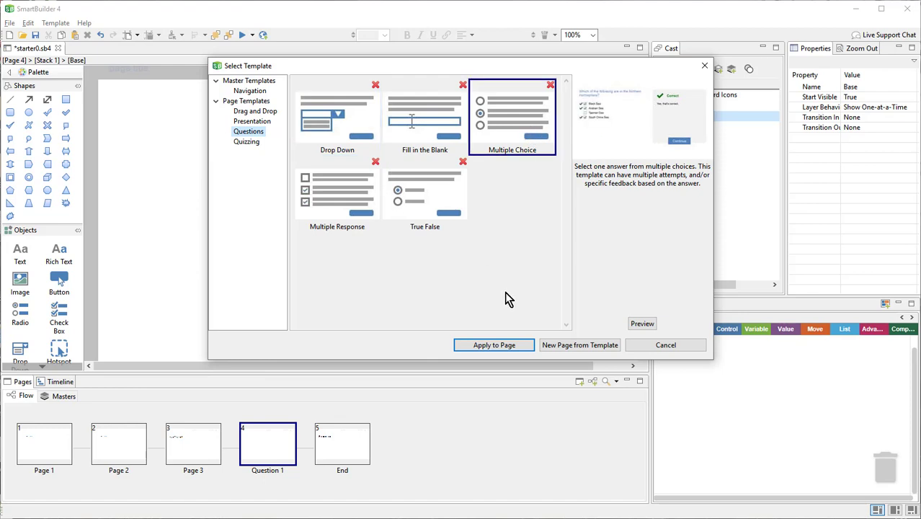
left_click(493, 344)
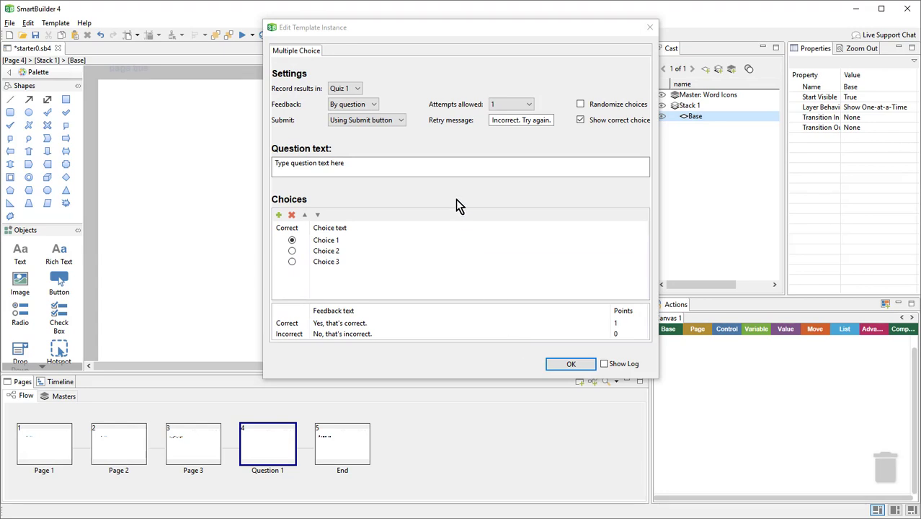
Step: Enter 'How many hearts does an octopus have?' with choices 1–4, 3 correct, and confirm
type("How many hearts does an octopus have?")
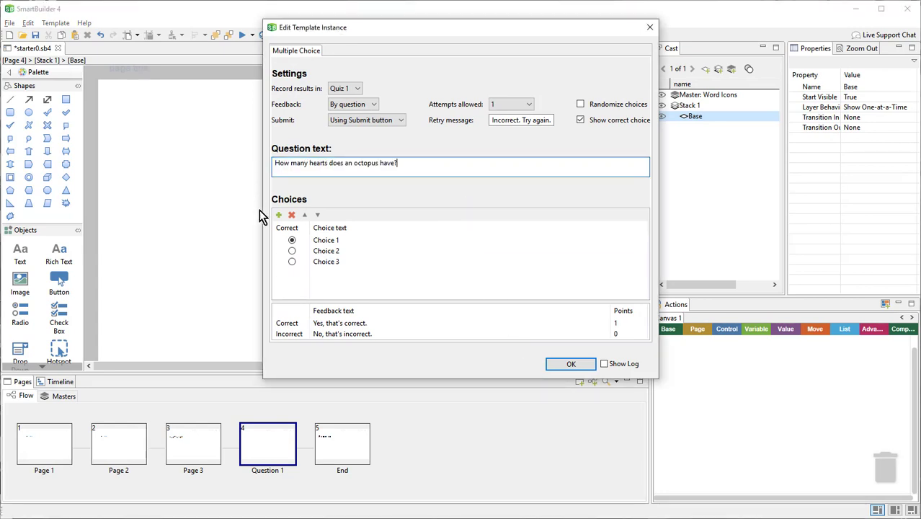
double_click(325, 239)
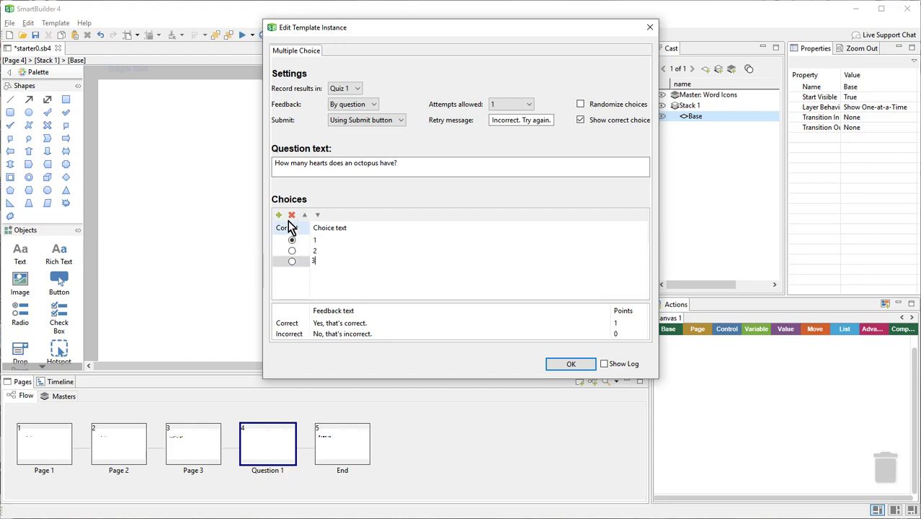
left_click(279, 215)
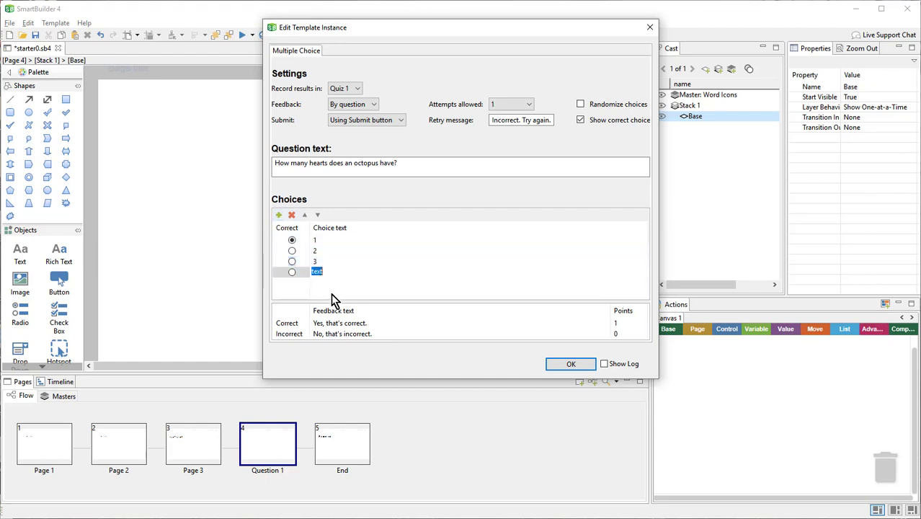
type("4")
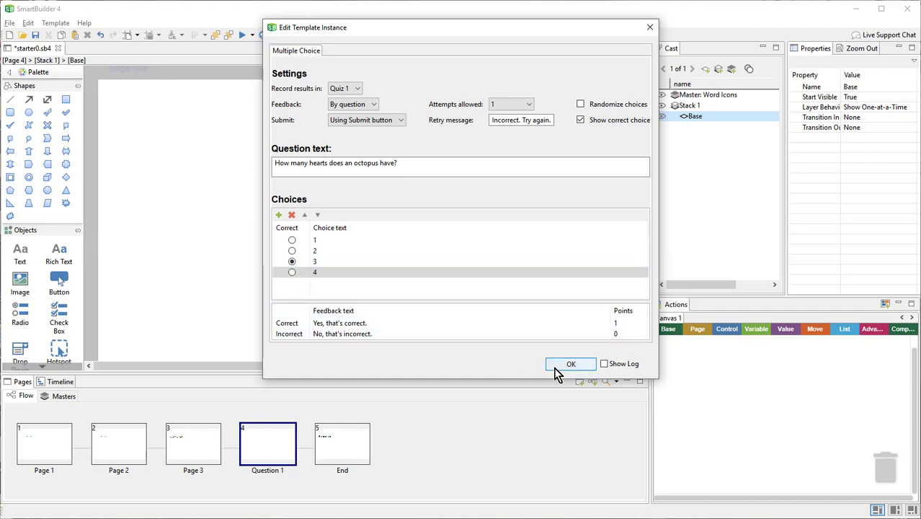
left_click(570, 363)
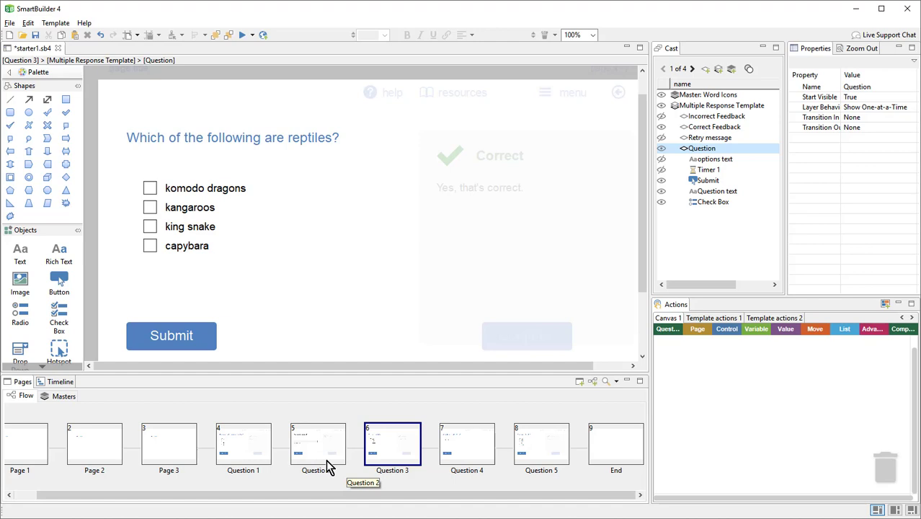
mouse_move(541, 444)
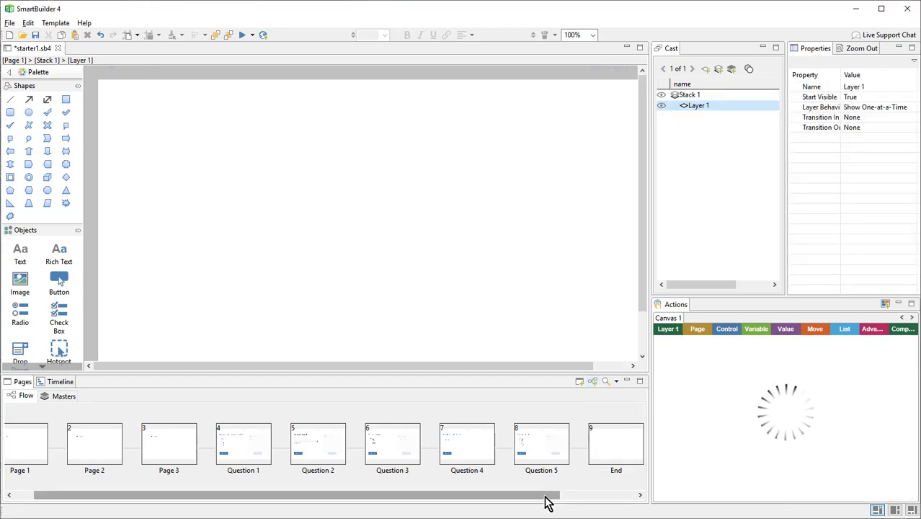
Step: Scroll the Flow view right to reach the Subflow 1 page after End
left_click_drag(548, 494, 618, 495)
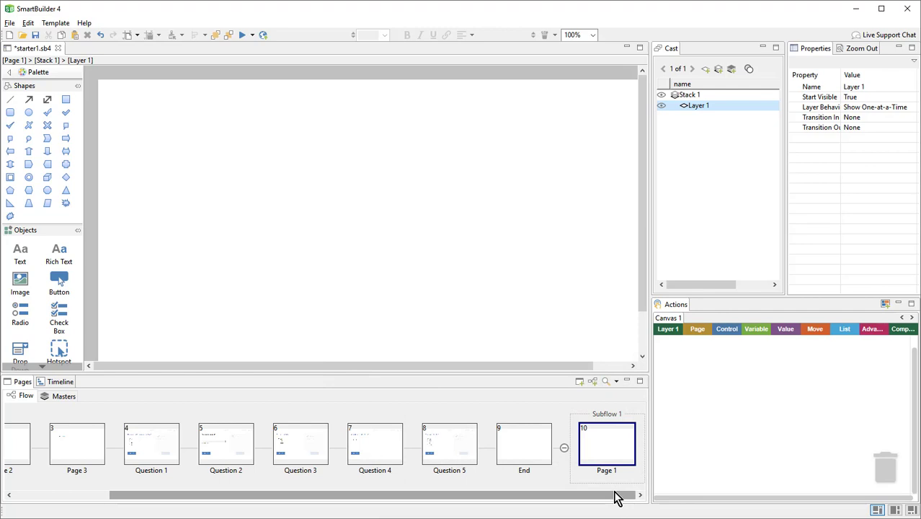
mouse_move(605, 476)
type("Quiz Controller")
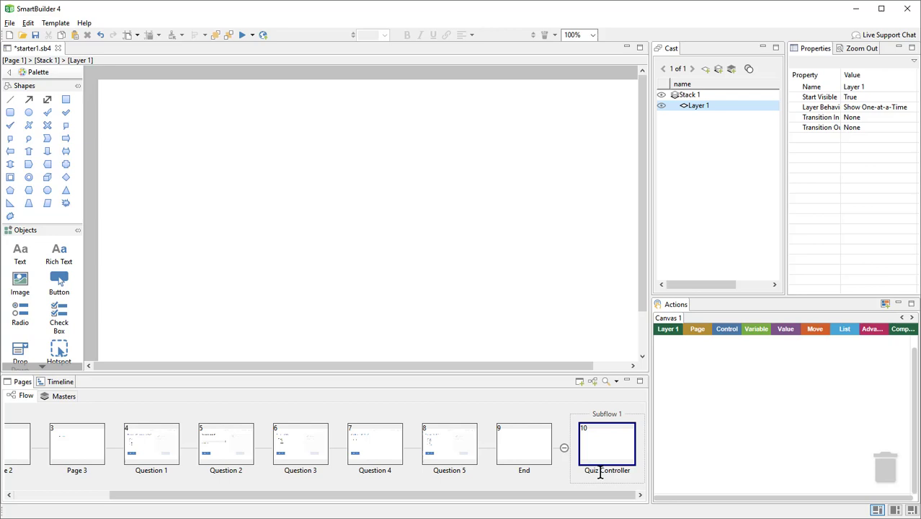
mouse_move(604, 476)
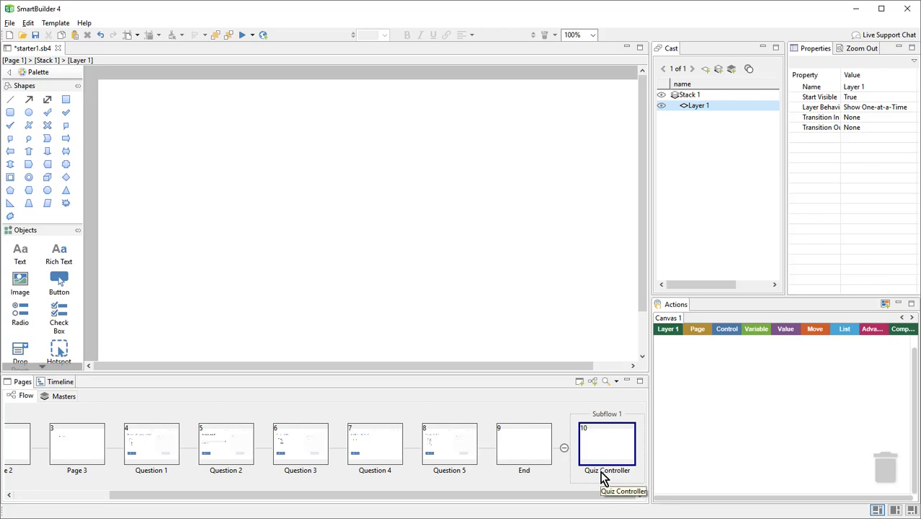
mouse_move(148, 461)
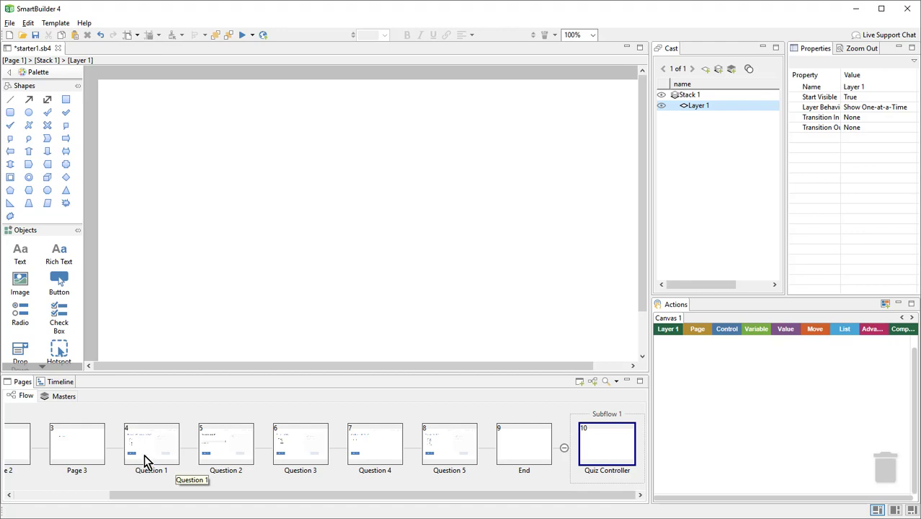
Step: Move Question 1 through Question 5 into Subflow 1 beneath Quiz Controller
double_click(151, 444)
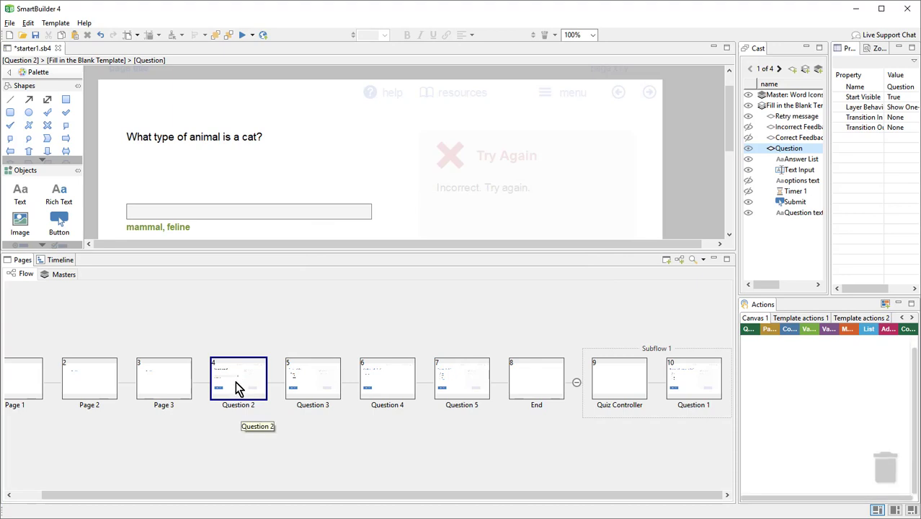
left_click_drag(239, 378, 427, 450)
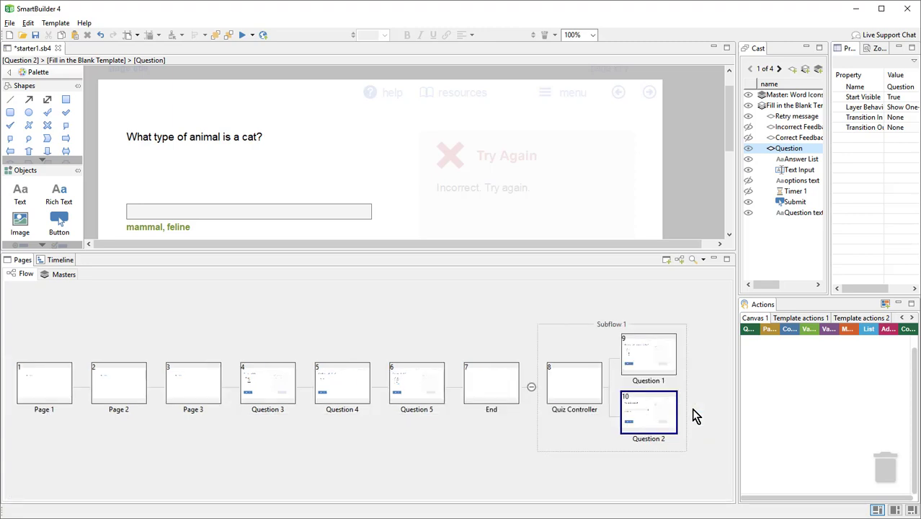
double_click(268, 383)
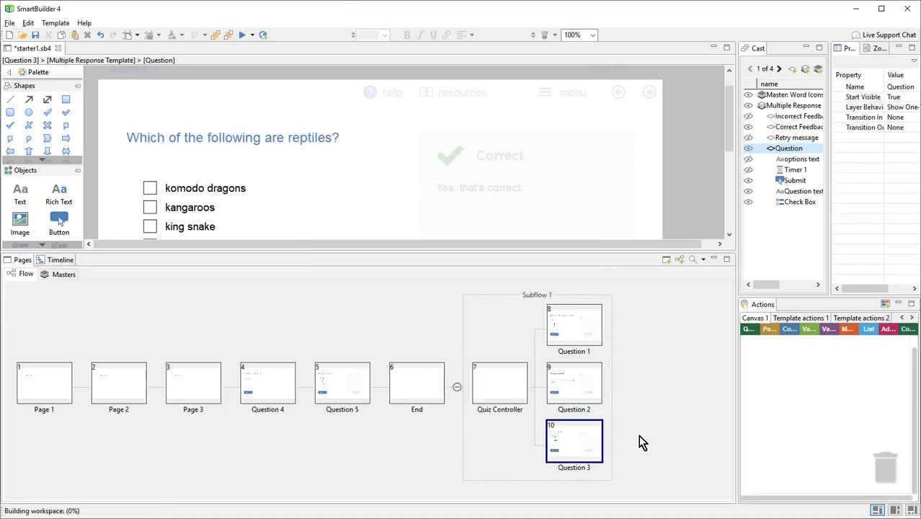
double_click(268, 383)
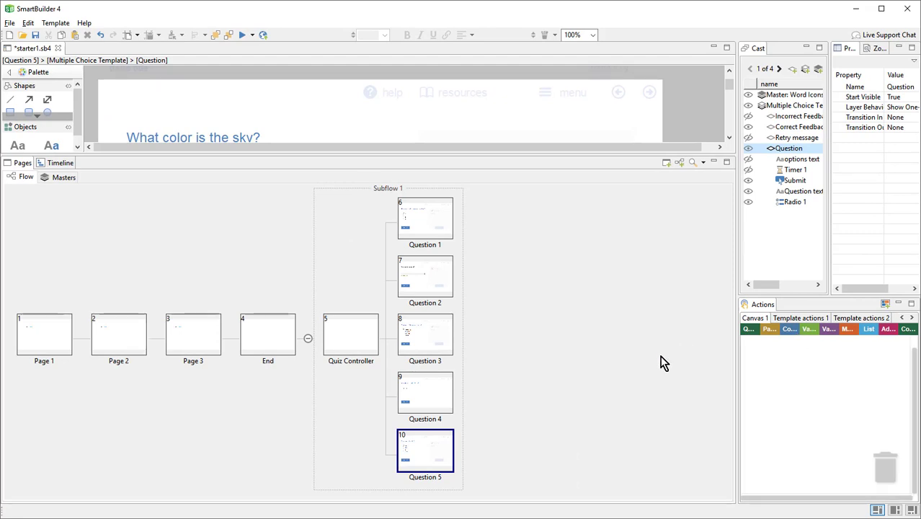
mouse_move(464, 387)
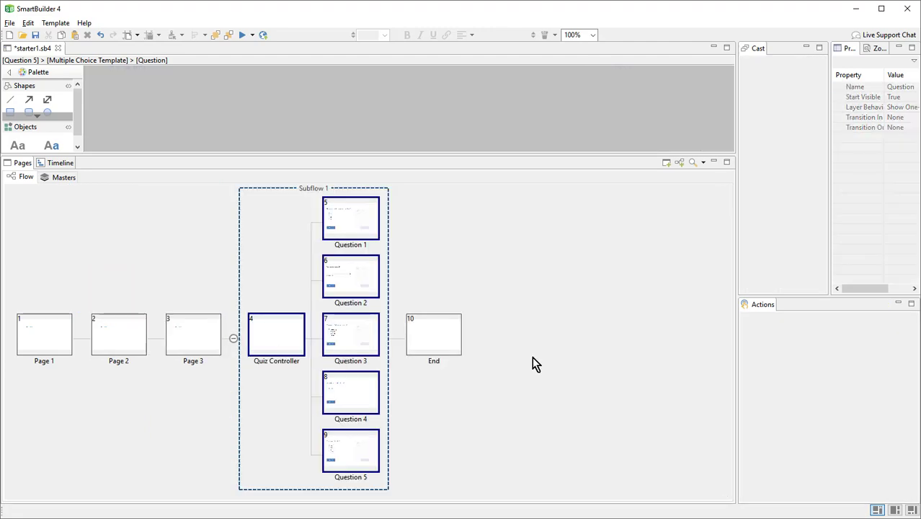
mouse_move(608, 430)
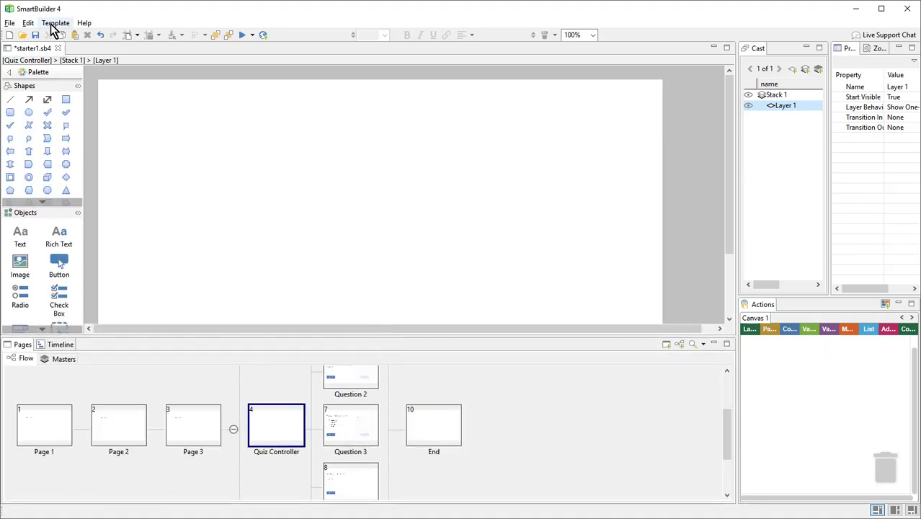
Step: Apply the Quizzing > Randomized Quiz Controller page template to Quiz Controller
left_click(55, 23)
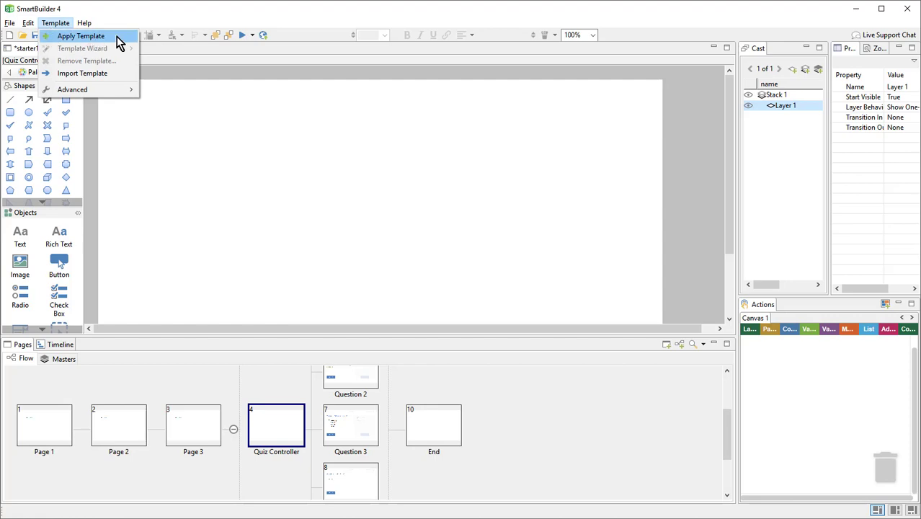
left_click(80, 36)
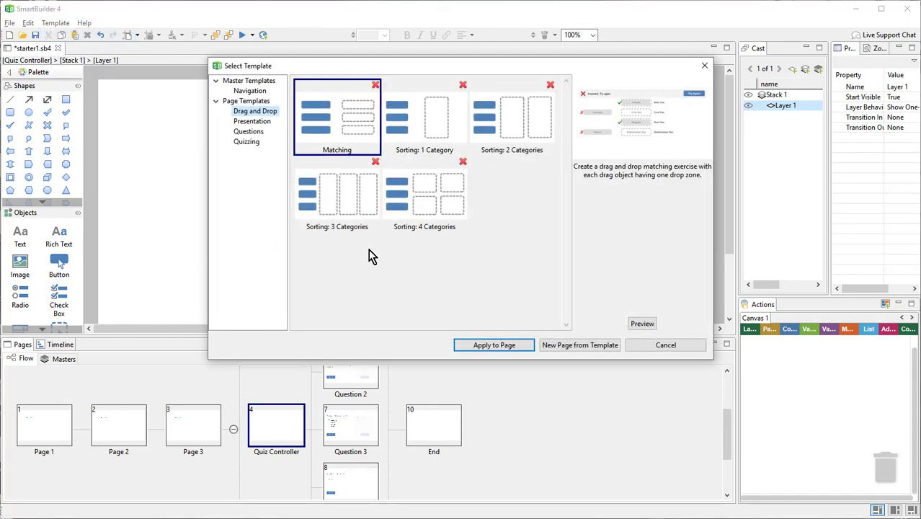
left_click(246, 142)
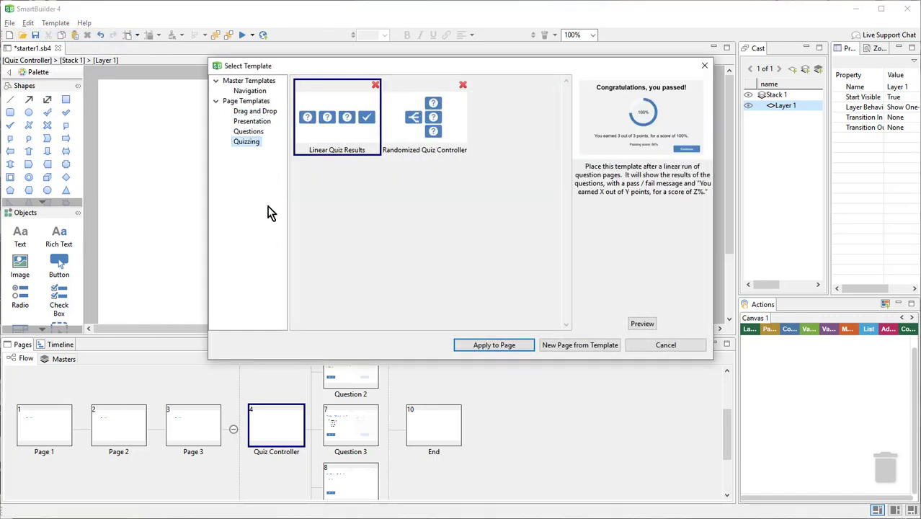
mouse_move(383, 205)
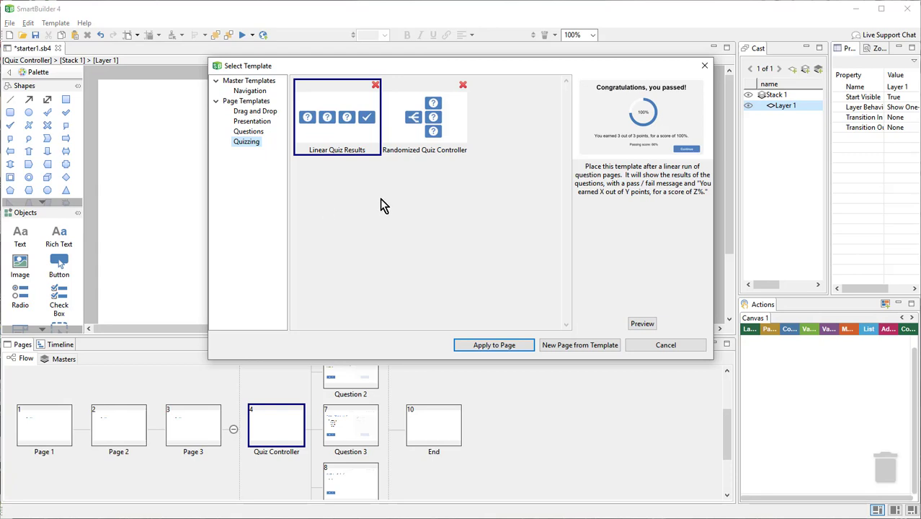
left_click(424, 117)
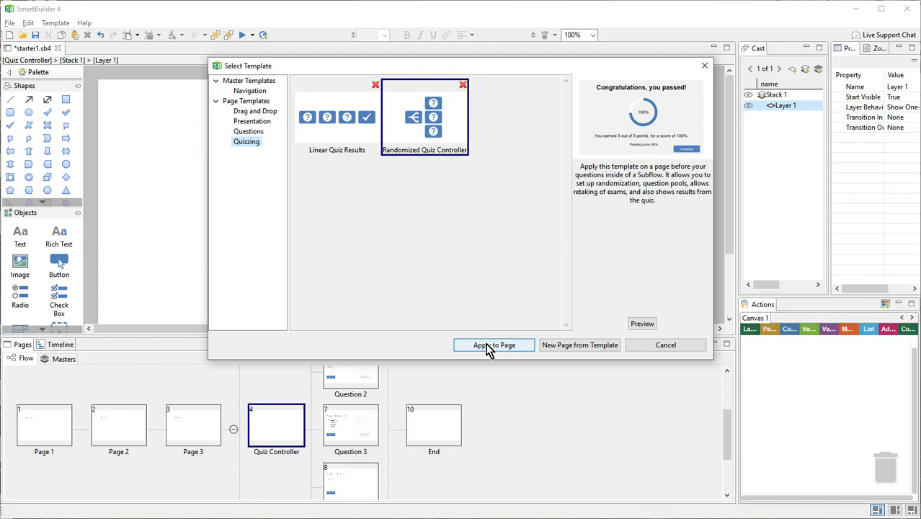
left_click(493, 344)
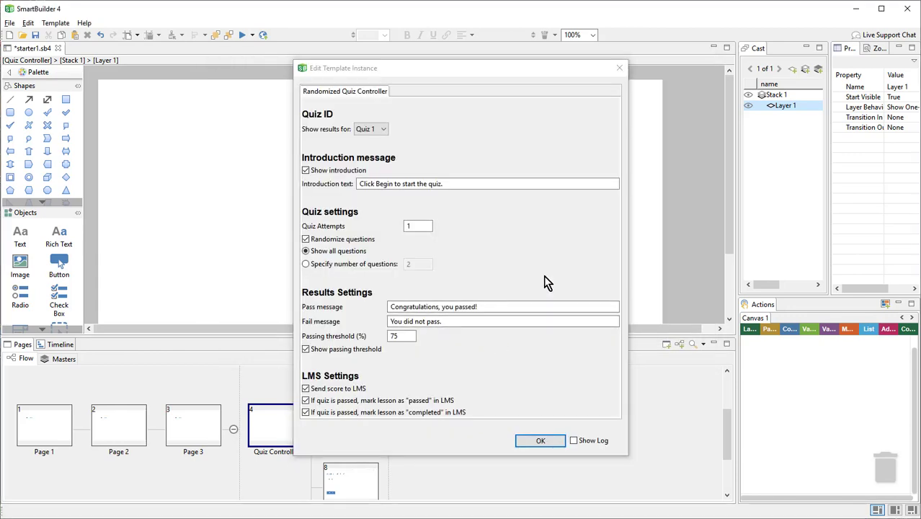
mouse_move(349, 179)
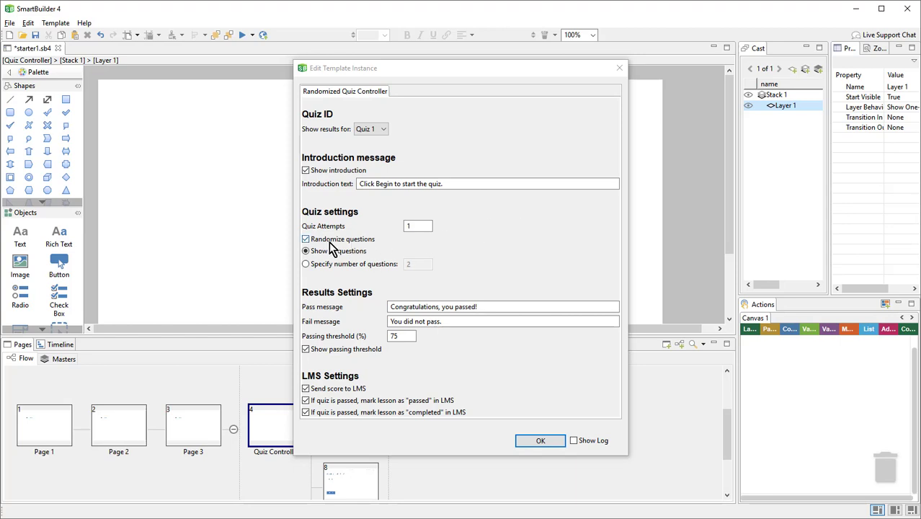
mouse_move(358, 248)
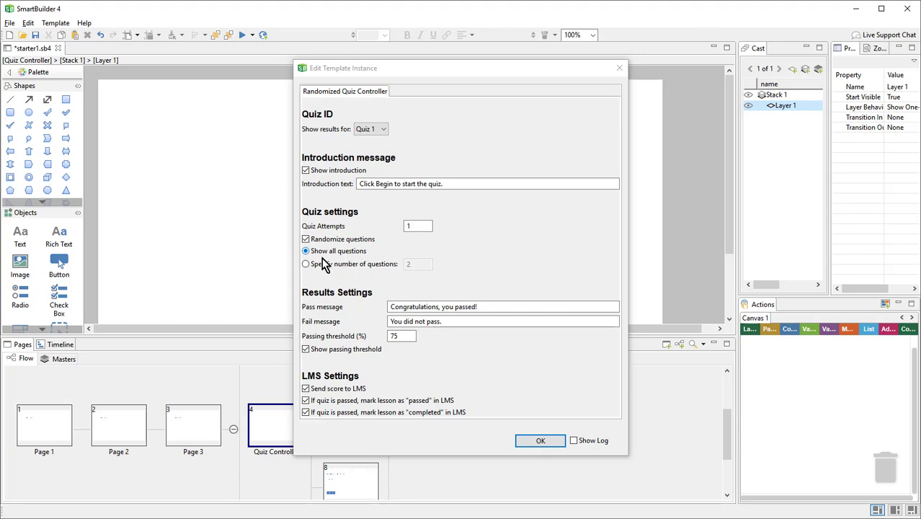
Step: Serve 3 specified questions with a 67% passing threshold hidden from learners
left_click(306, 263)
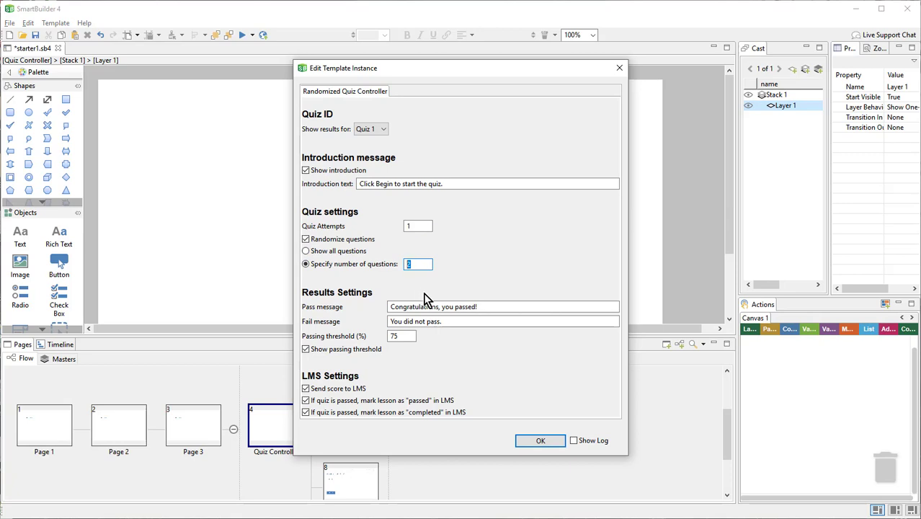
type("3")
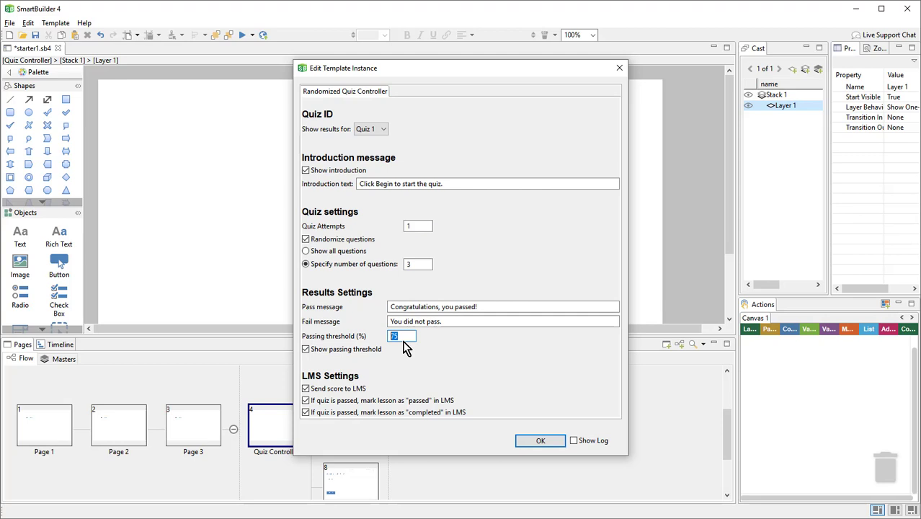
type("67")
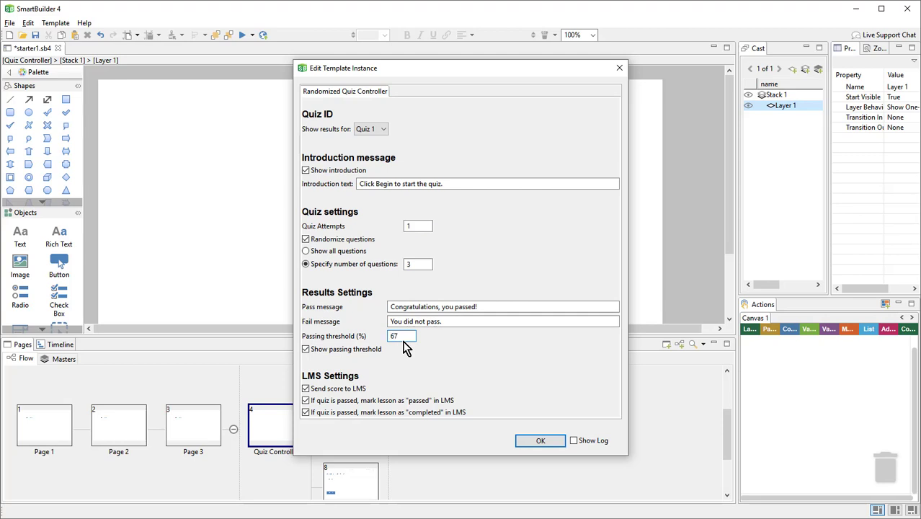
mouse_move(493, 369)
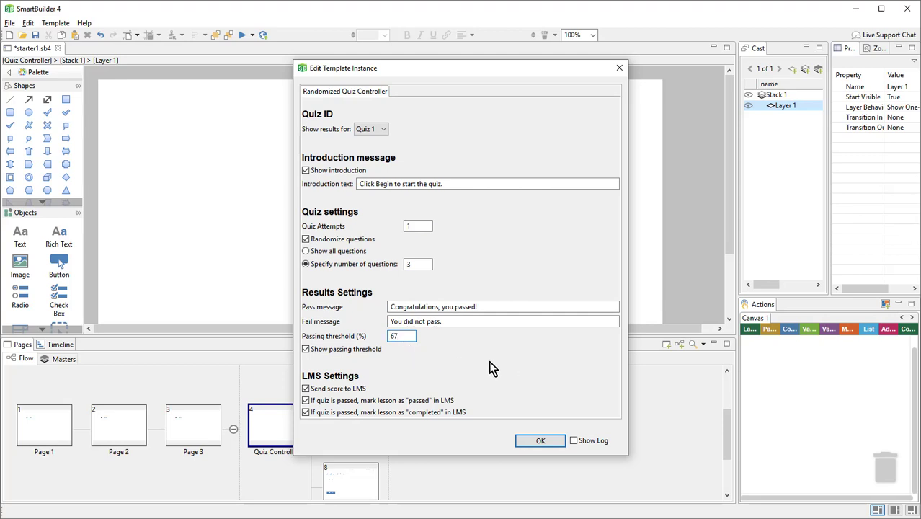
left_click(305, 349)
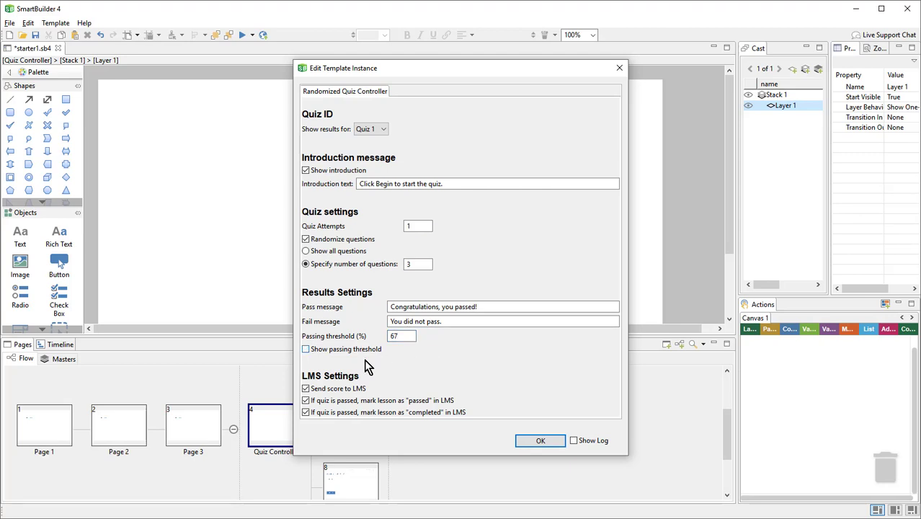
mouse_move(470, 369)
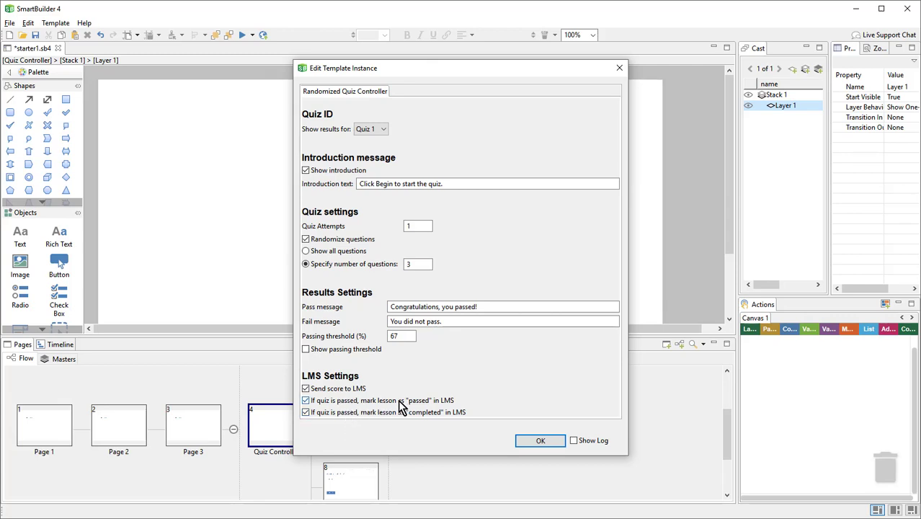
mouse_move(429, 406)
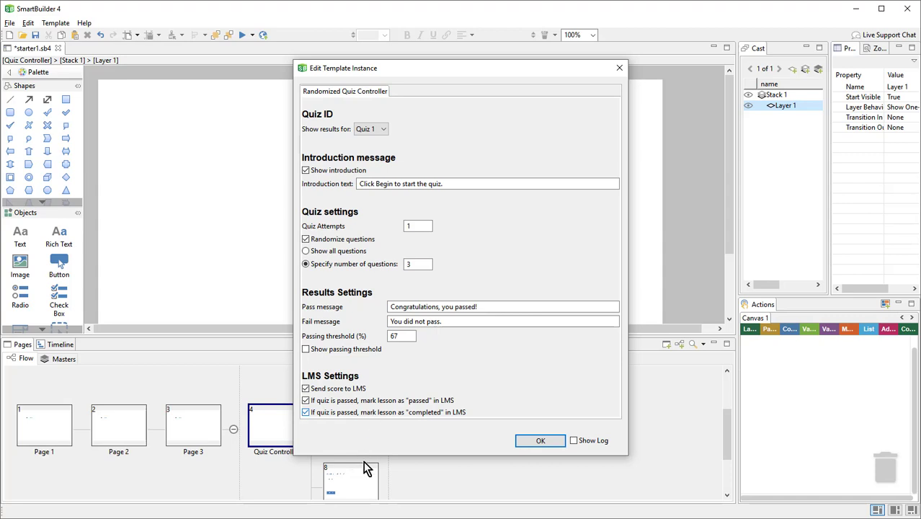
left_click(305, 412)
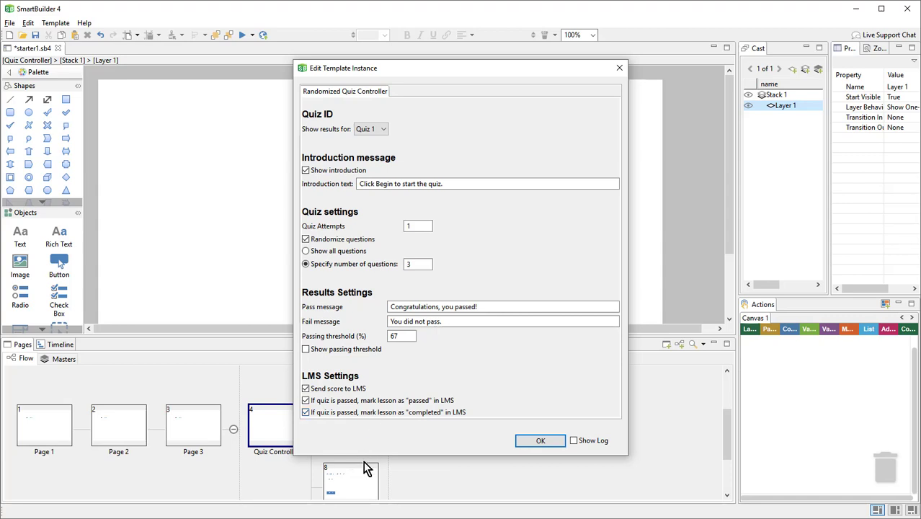
mouse_move(397, 434)
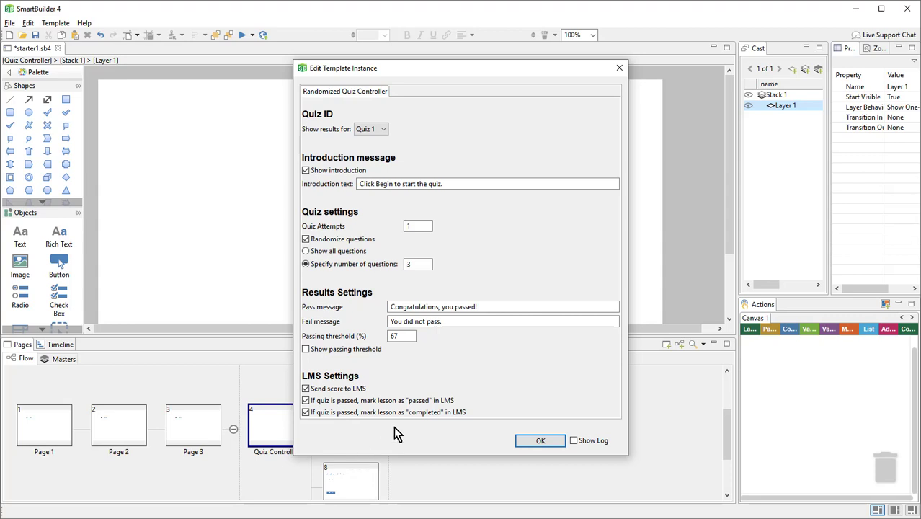
Step: Confirm the controller settings and show its Intro and Results layers
left_click(539, 441)
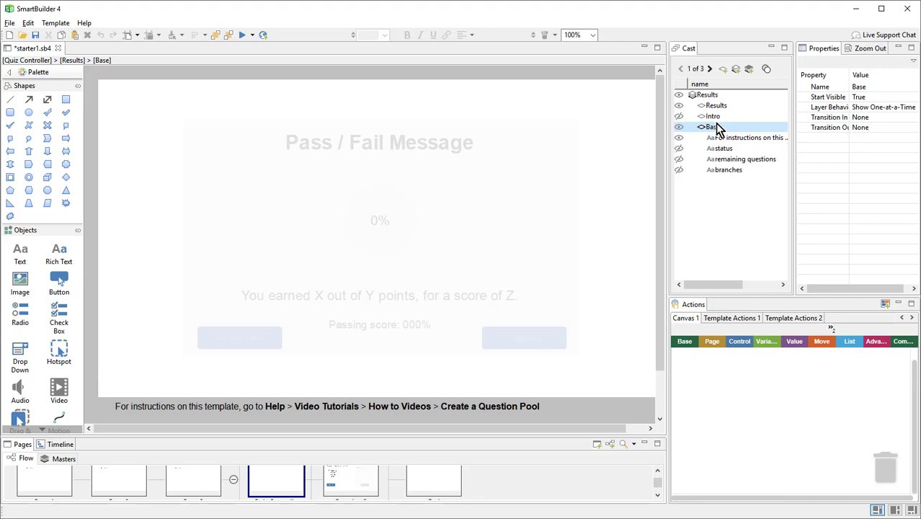
left_click(712, 115)
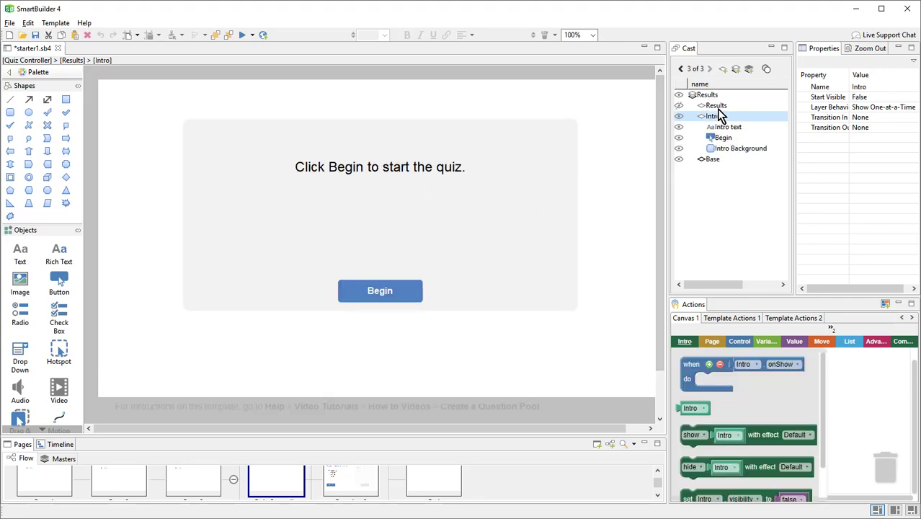
left_click(716, 105)
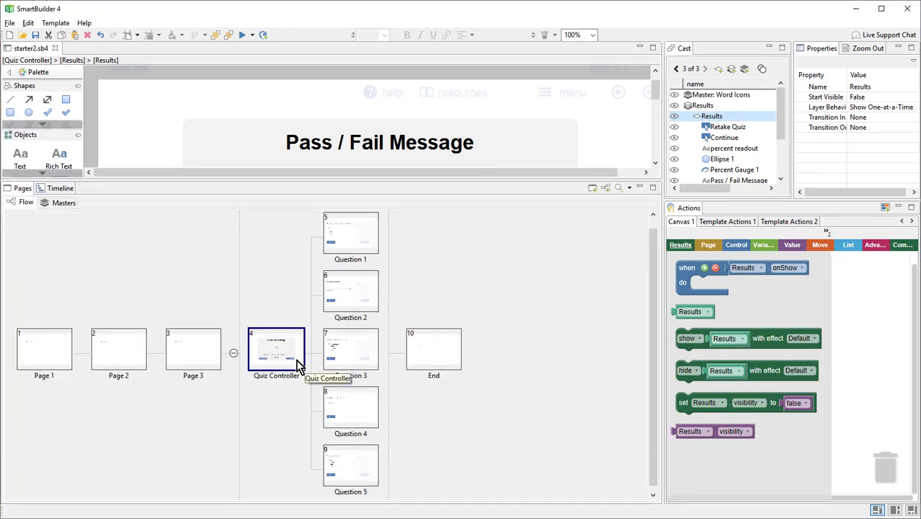
Step: Preview the lesson, start the quiz and answer the sky question with Blue
left_click(245, 35)
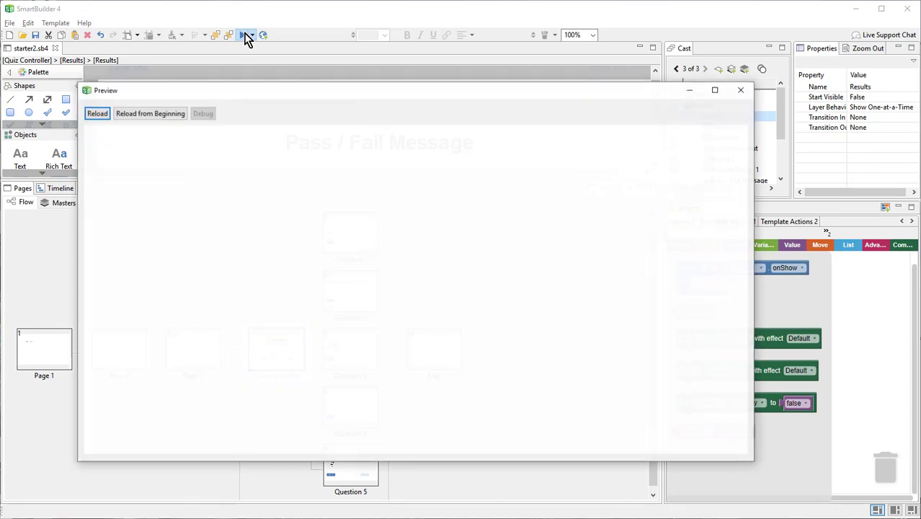
left_click(245, 34)
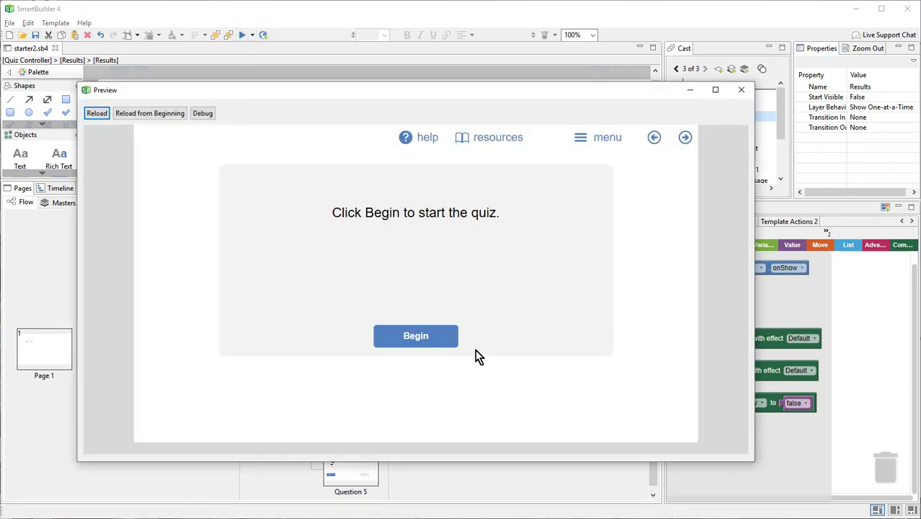
mouse_move(353, 181)
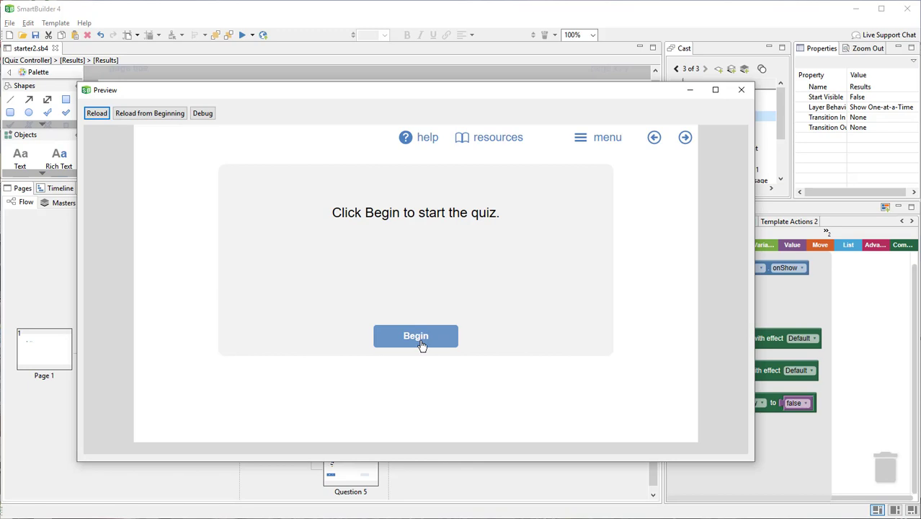
left_click(415, 336)
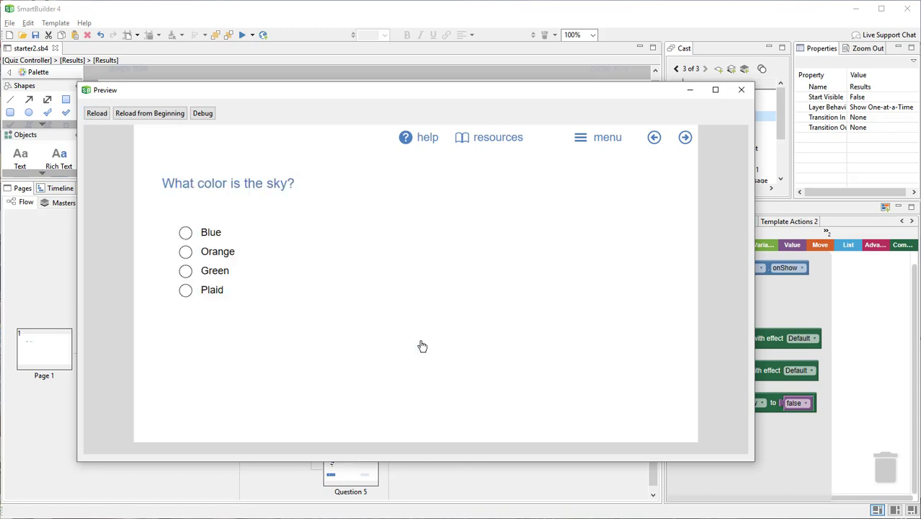
mouse_move(374, 280)
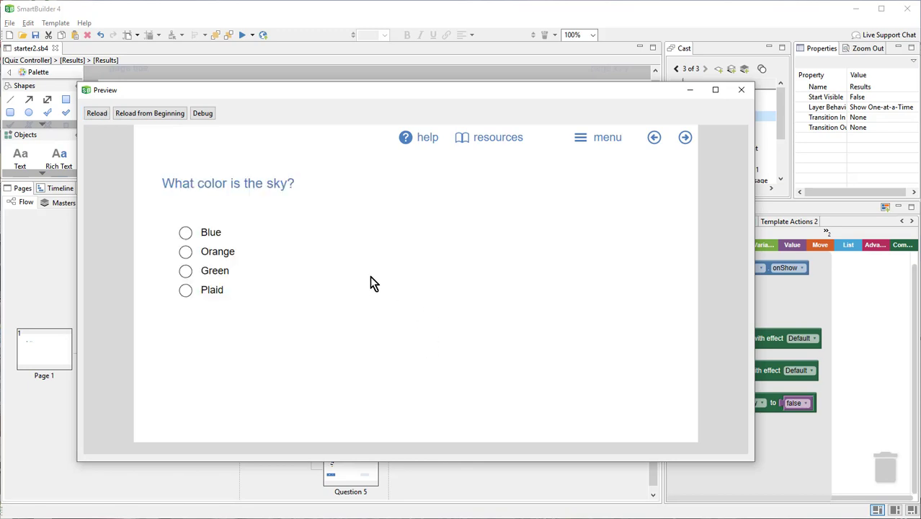
mouse_move(348, 421)
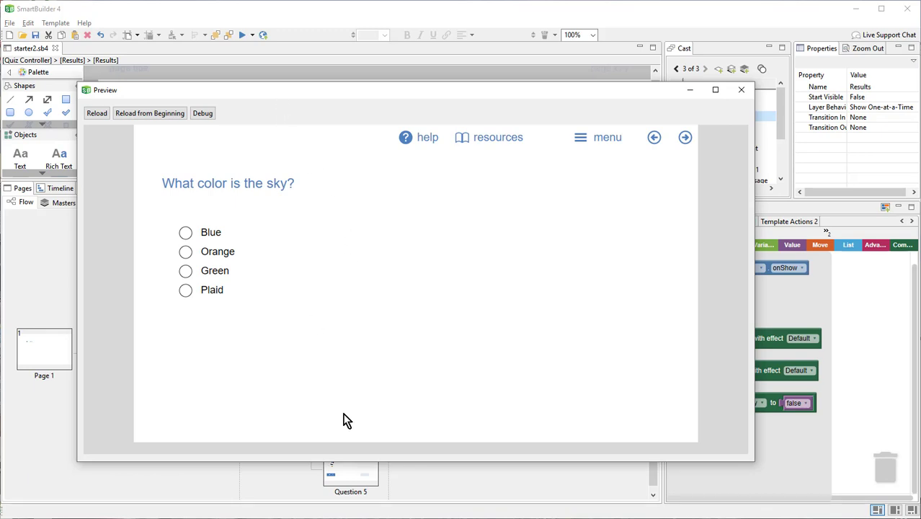
mouse_move(193, 245)
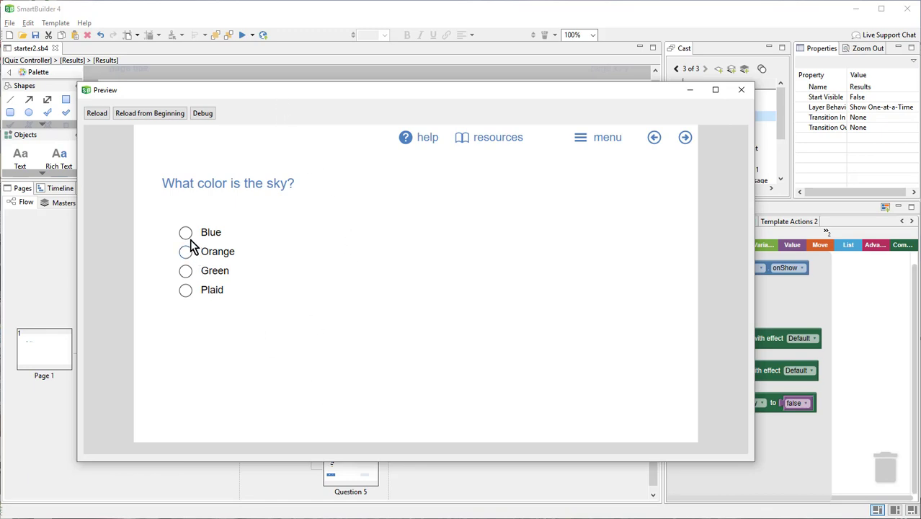
left_click(185, 232)
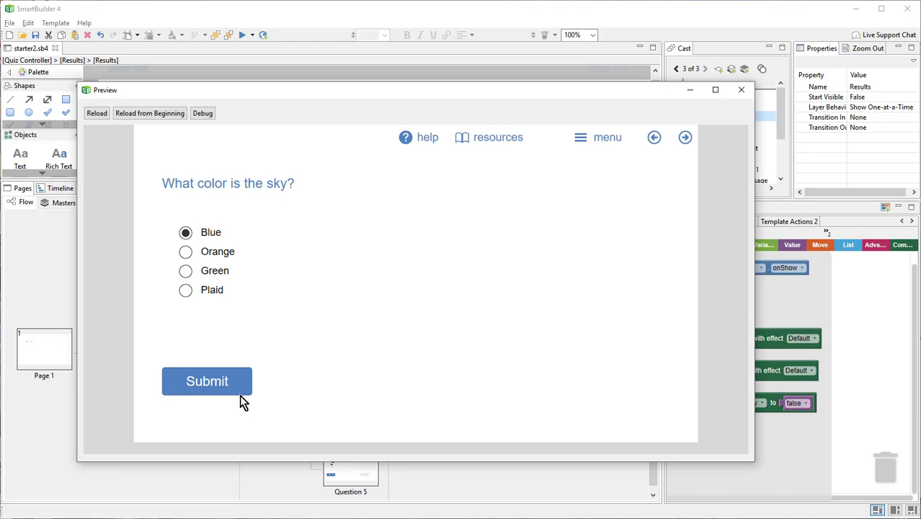
left_click(208, 380)
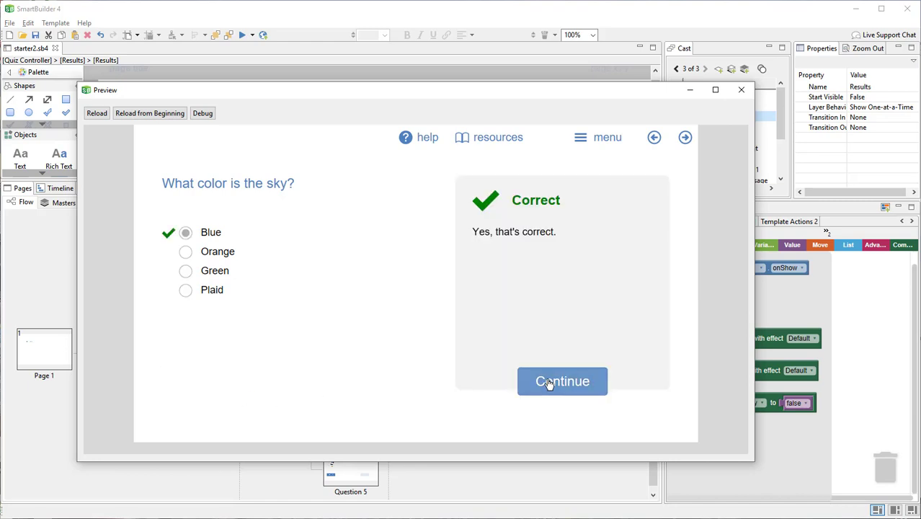
left_click(562, 380)
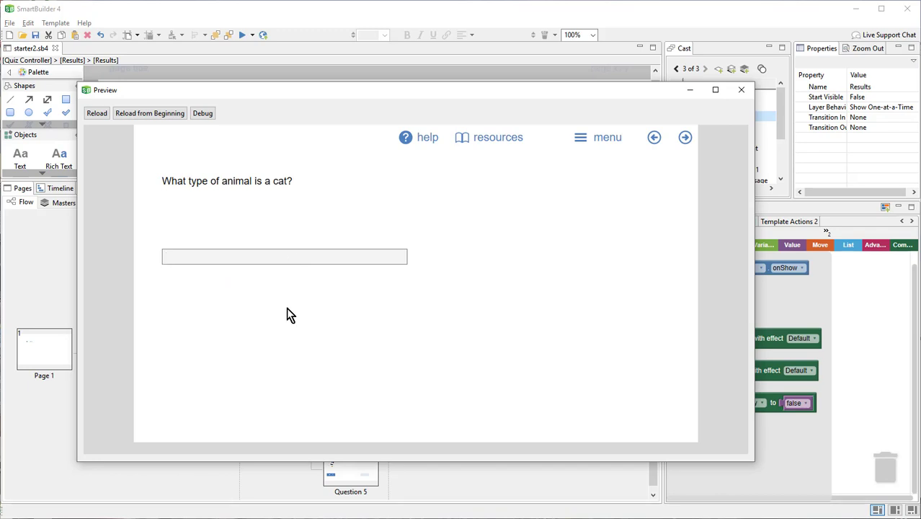
Step: Answer 'felin' and Phocidae for the crow question, then continue past the 67% result to End
type("felin")
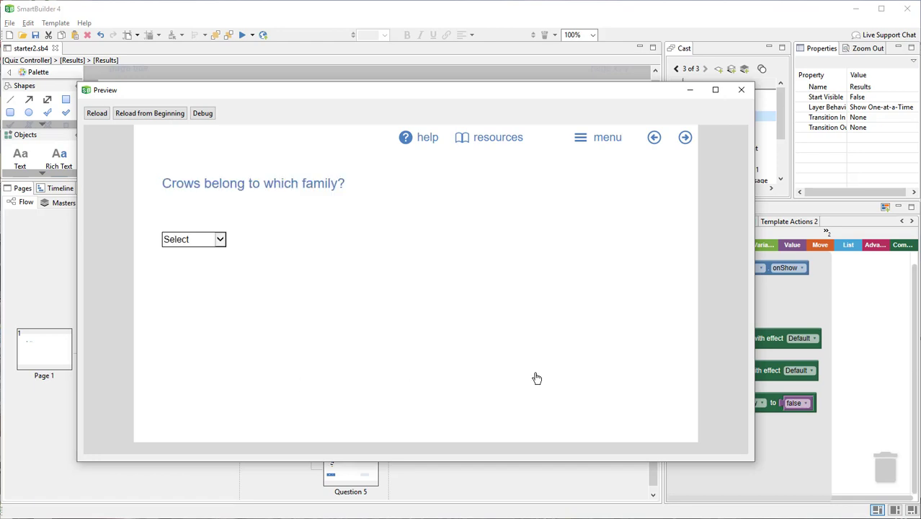
mouse_move(435, 366)
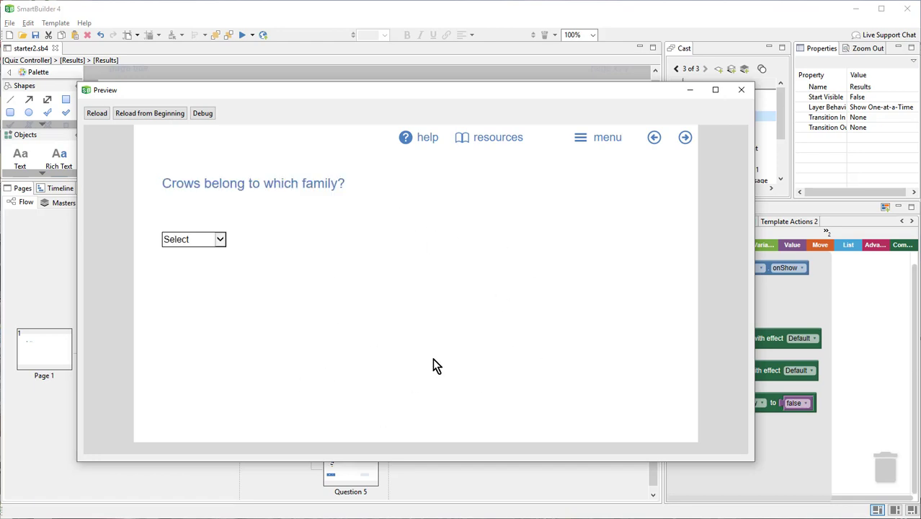
left_click(193, 239)
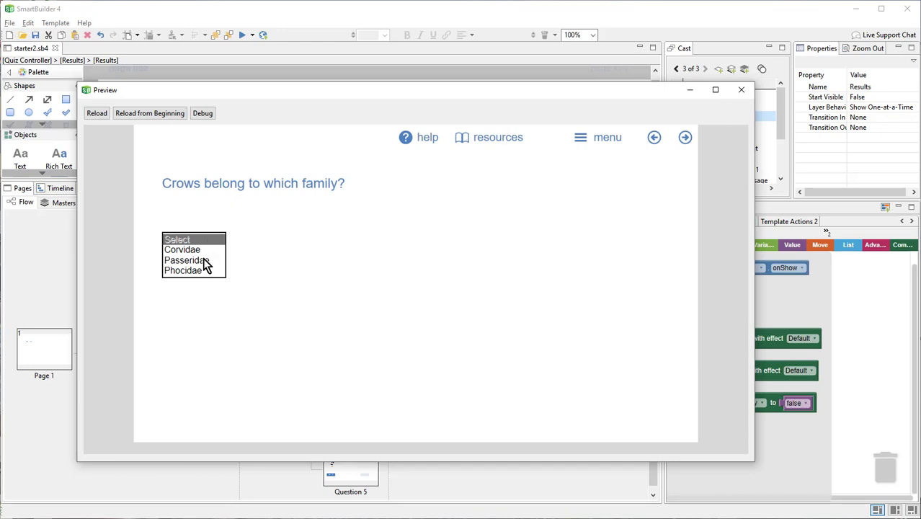
left_click(182, 269)
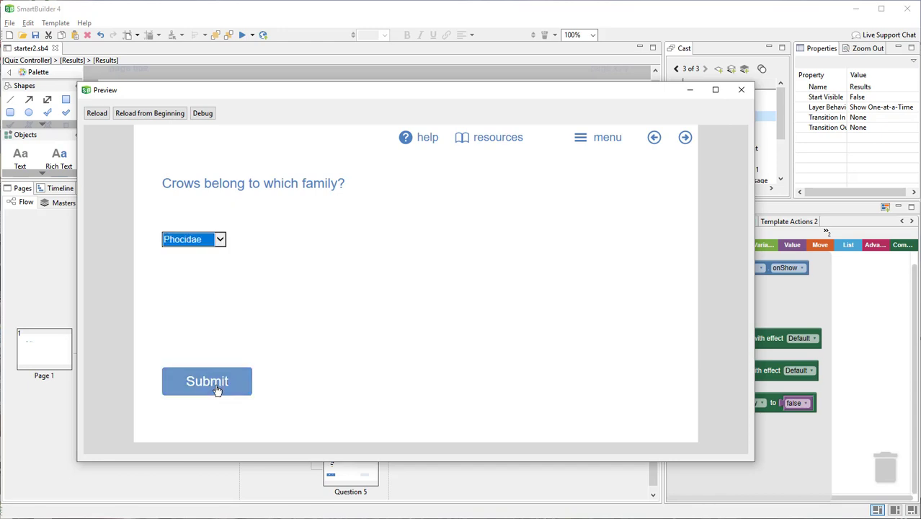
left_click(207, 380)
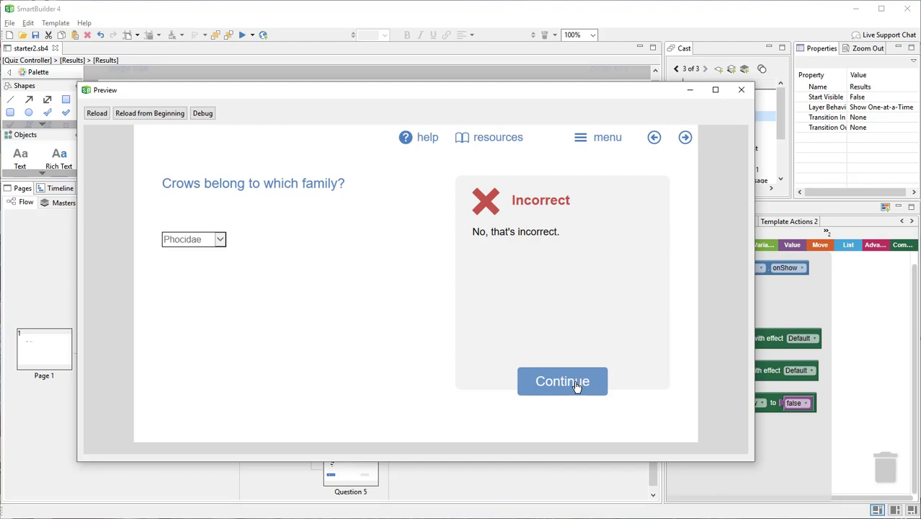
left_click(562, 380)
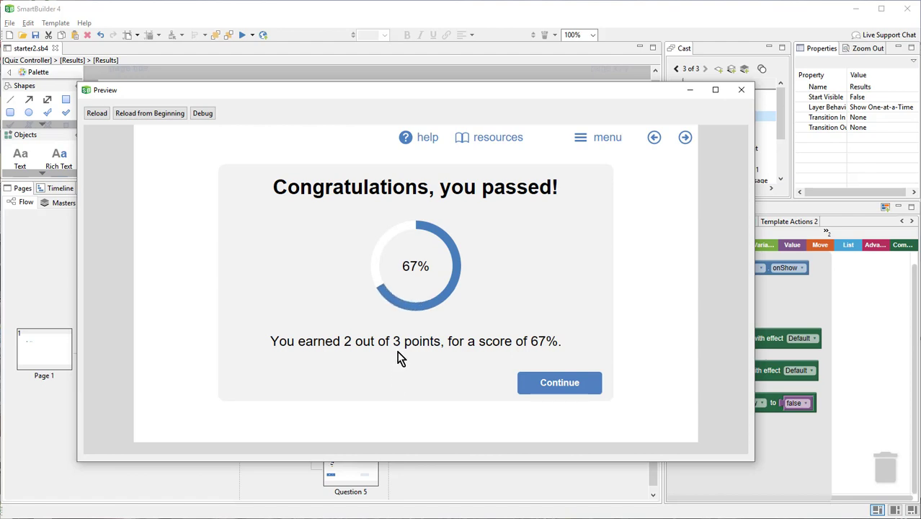
mouse_move(338, 351)
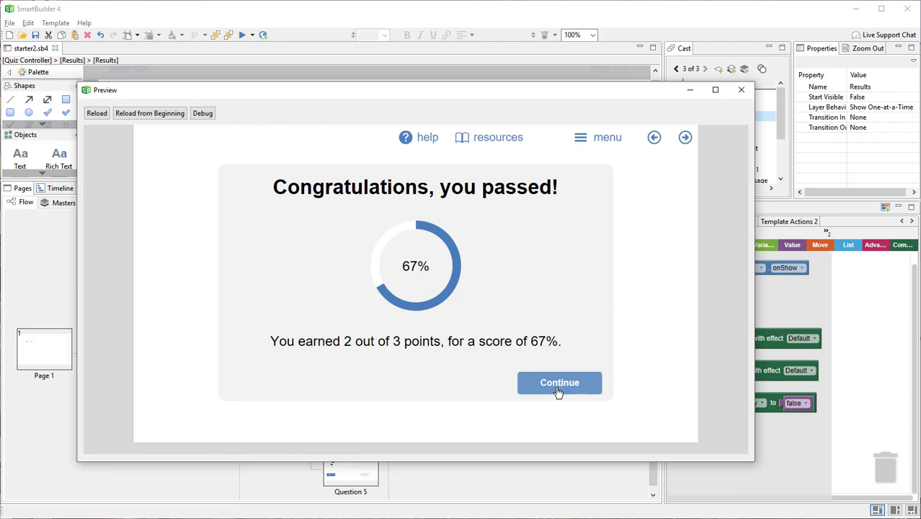
left_click(559, 384)
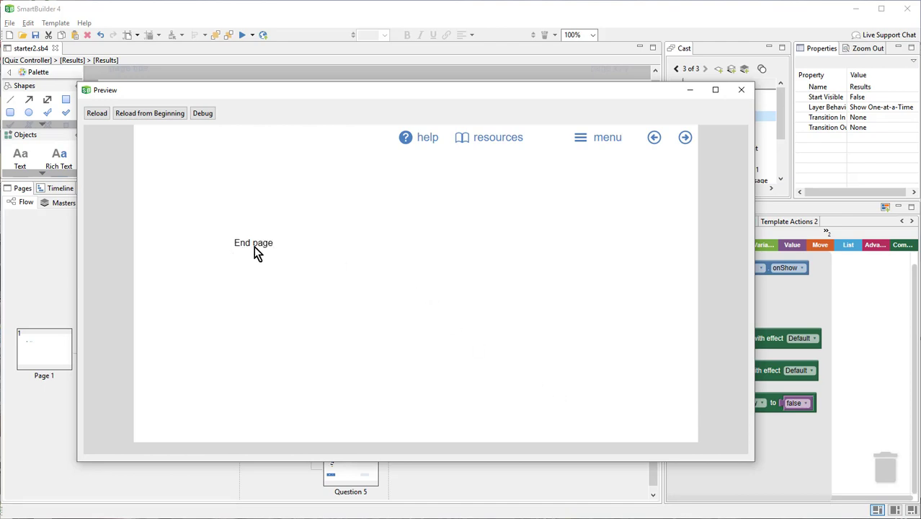
mouse_move(219, 101)
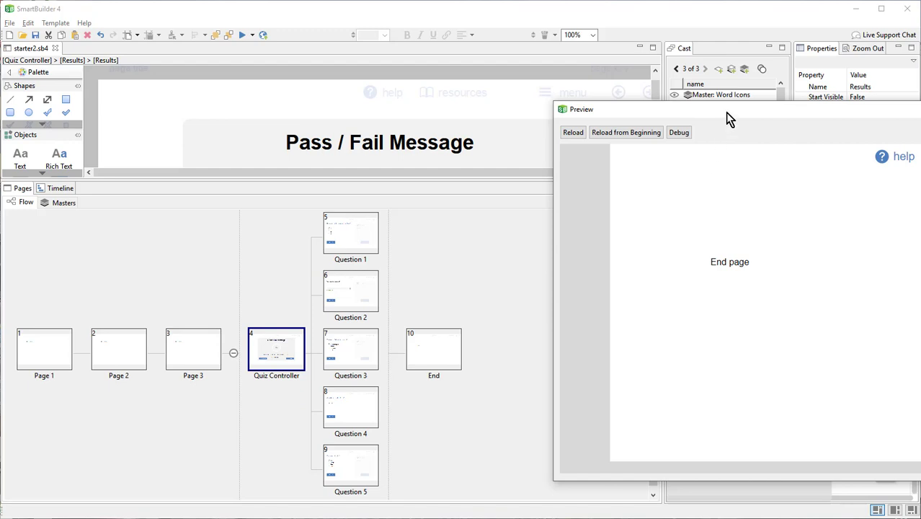
mouse_move(363, 453)
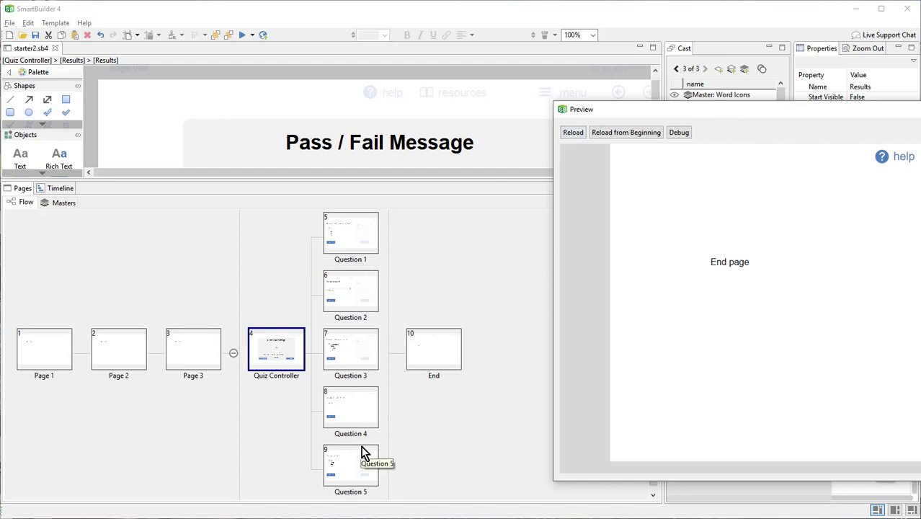
mouse_move(353, 424)
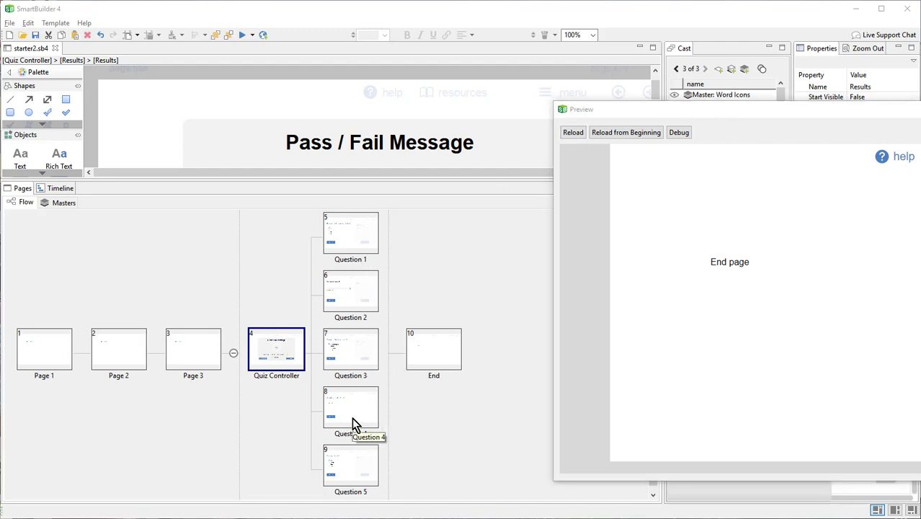
mouse_move(374, 309)
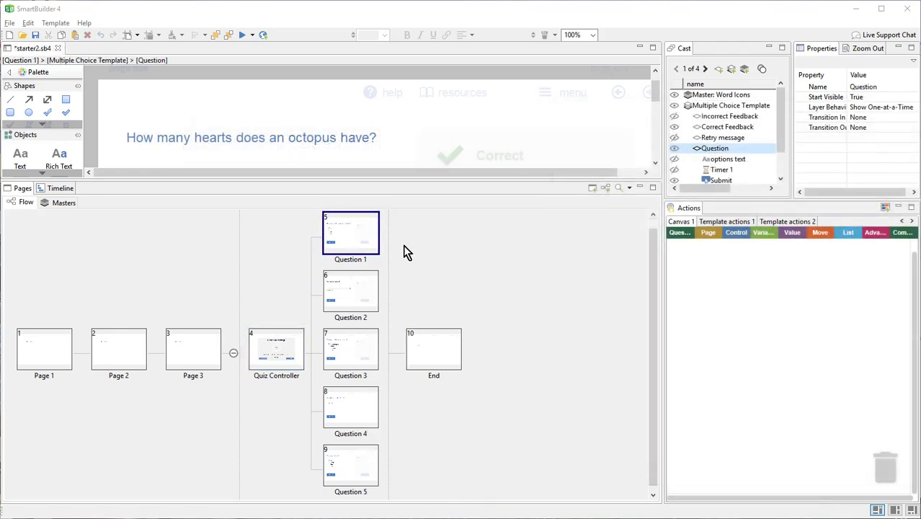
Step: Review Question 1's multiple choice settings recording to Quiz 1 and confirm unchanged
left_click(54, 23)
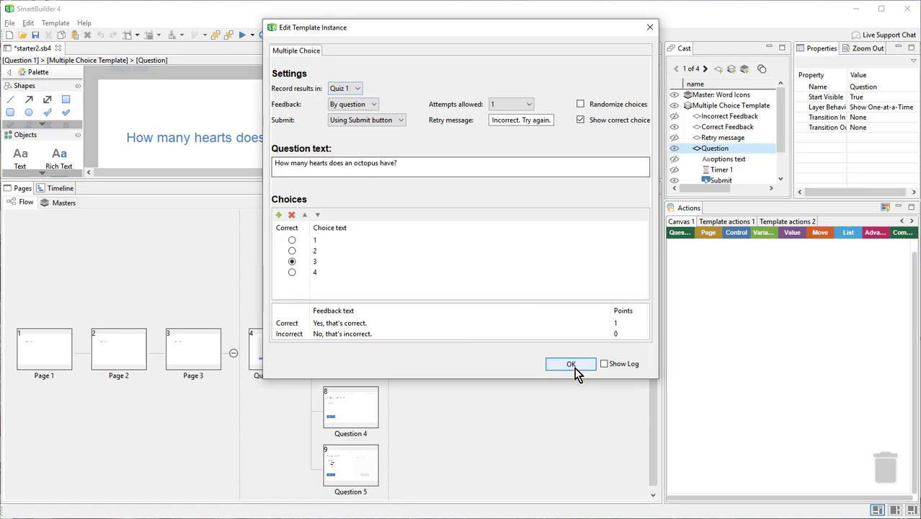
left_click(571, 363)
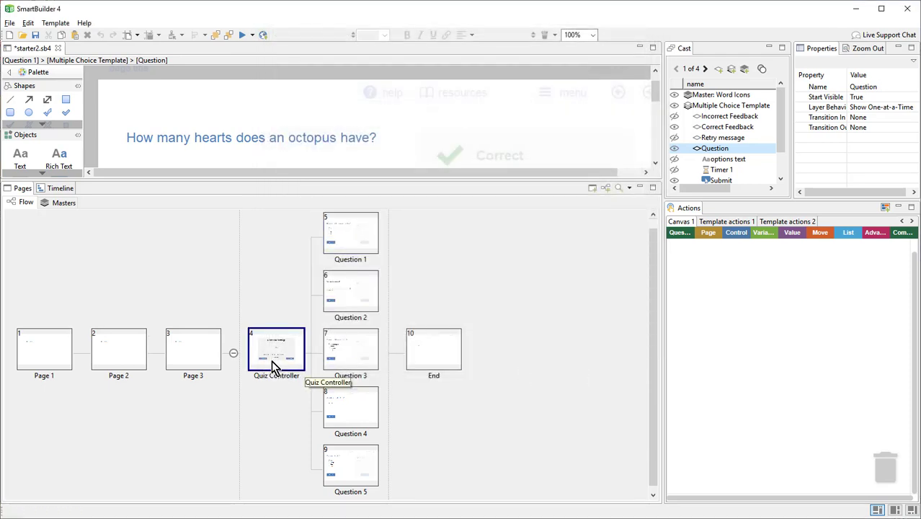
Step: Reopen the Quiz Controller settings, keep Show results for as Quiz 1, and confirm
double_click(277, 350)
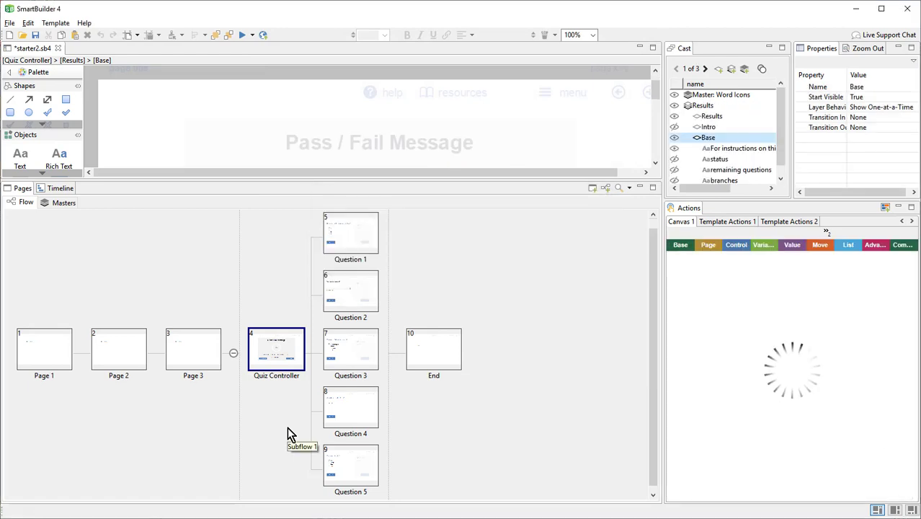
left_click(55, 23)
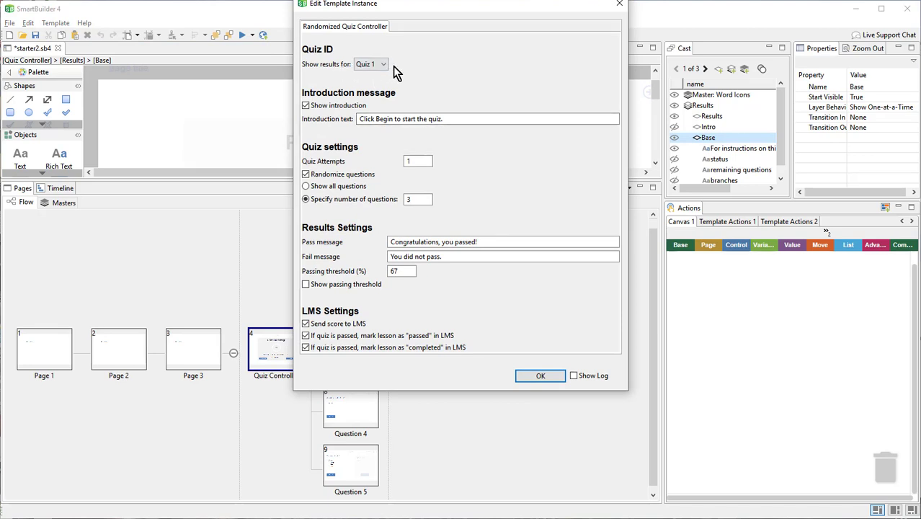
mouse_move(469, 75)
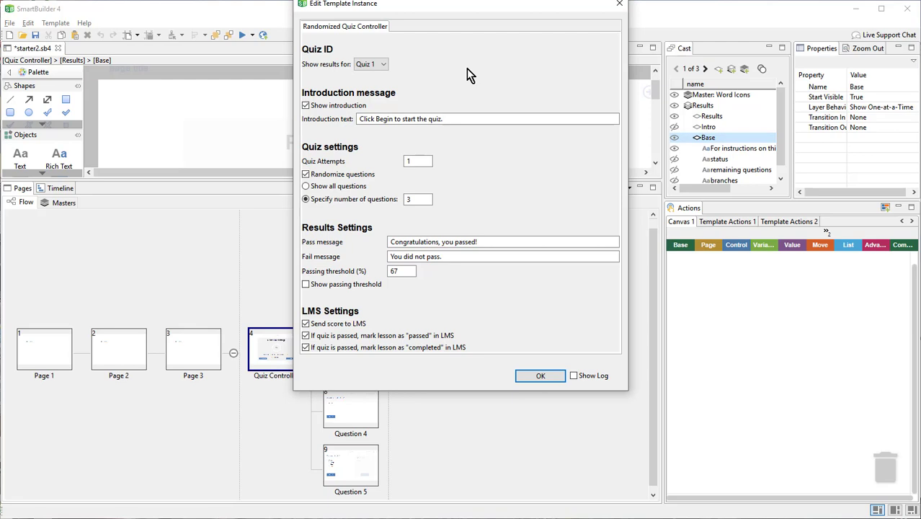
left_click(369, 64)
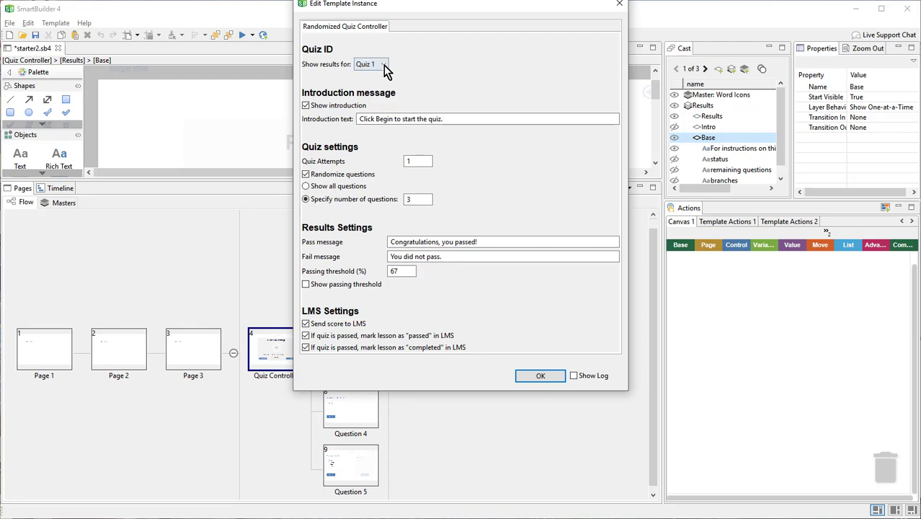
left_click(381, 63)
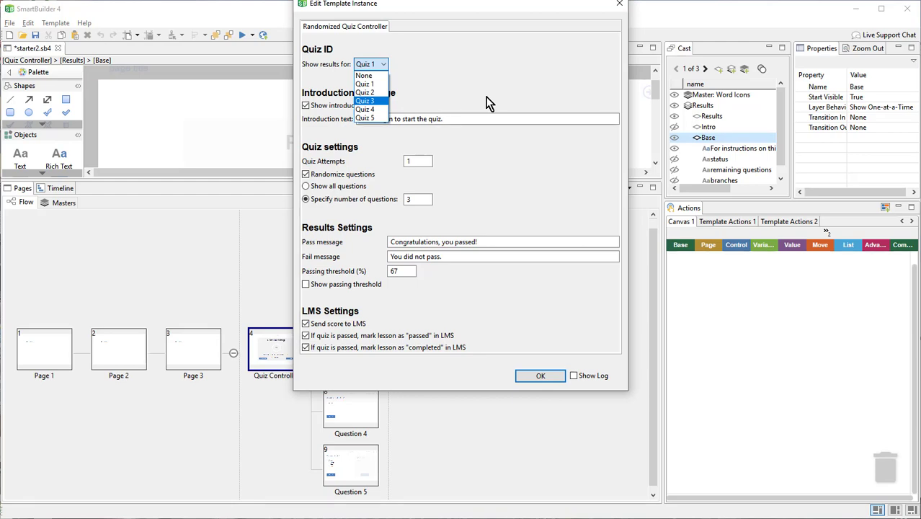
mouse_move(332, 75)
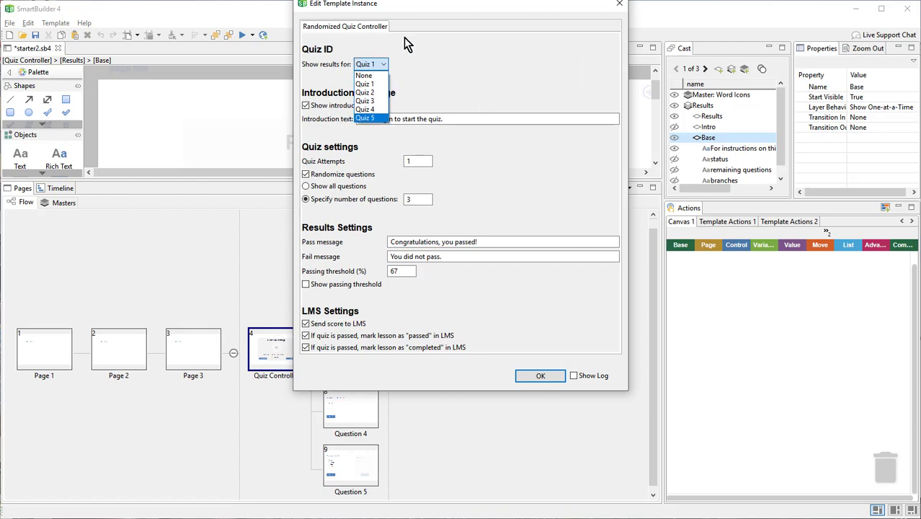
left_click(363, 83)
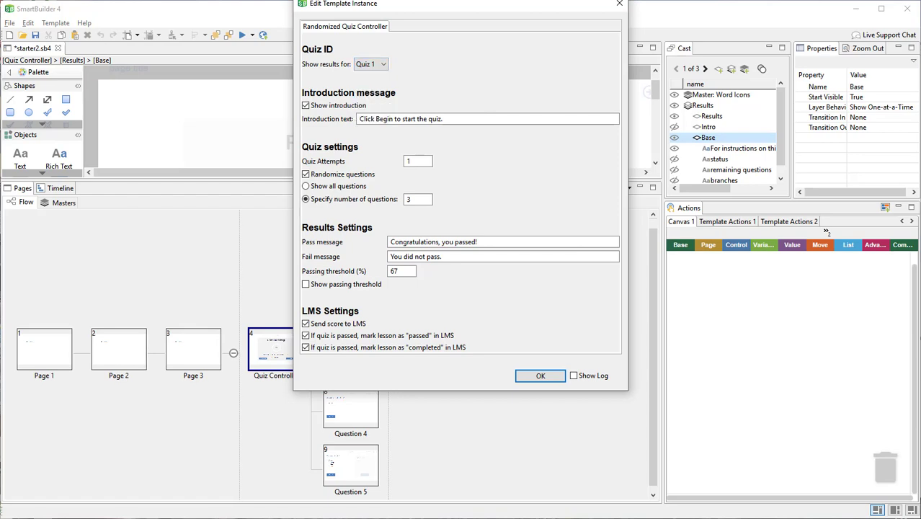
left_click(539, 375)
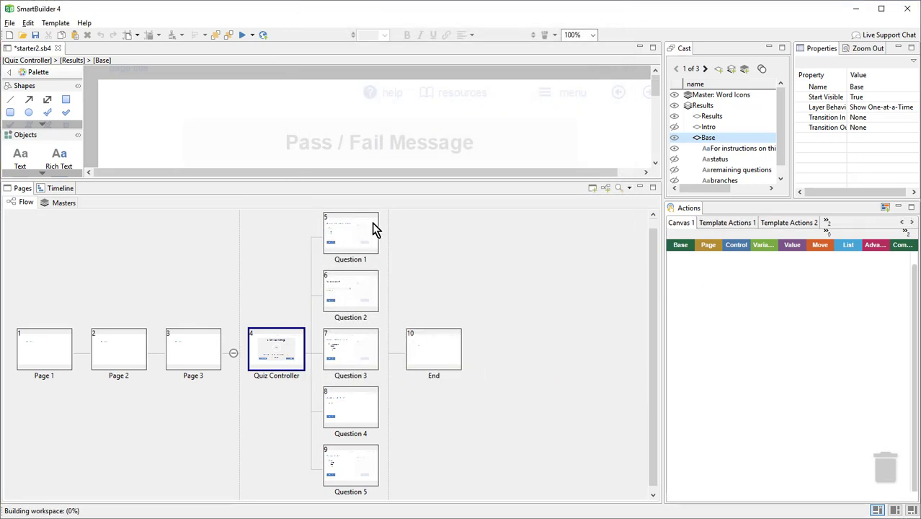
Step: Edit Question 1's template instance so its multiple-choice results record in None instead of Quiz 1
double_click(350, 232)
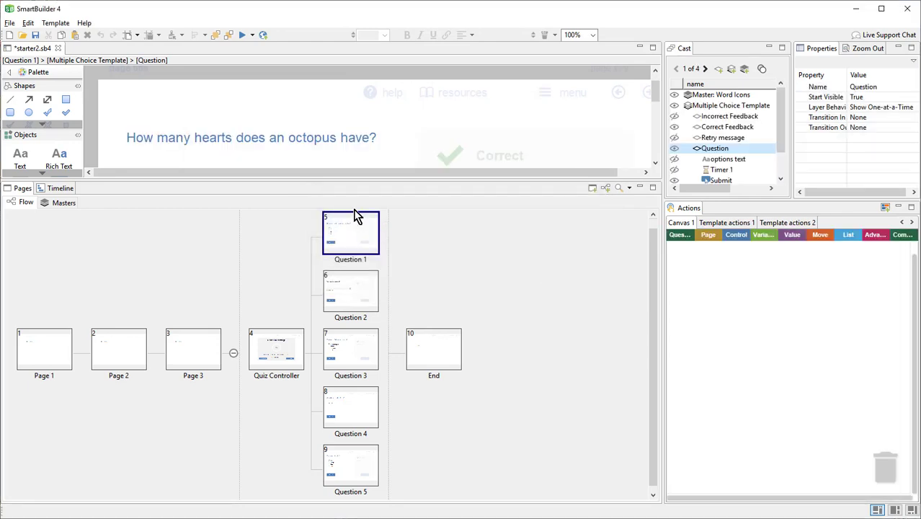
left_click(54, 24)
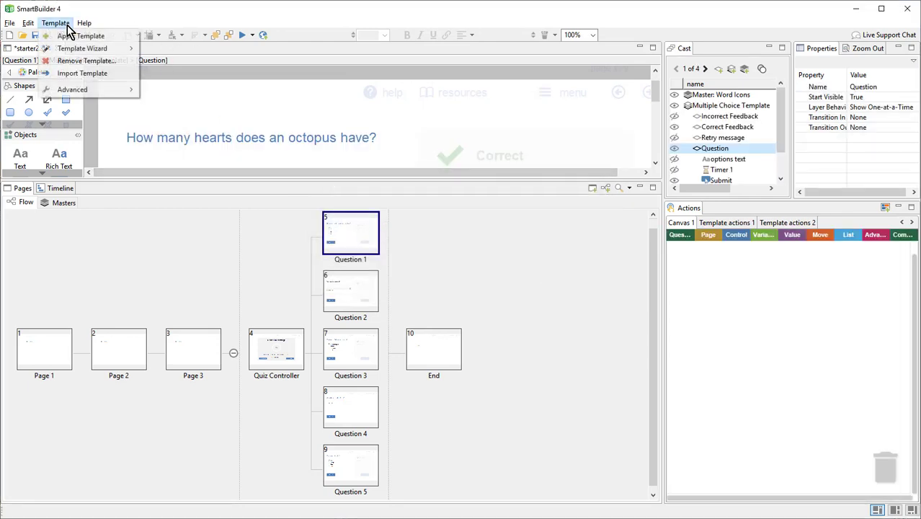
left_click(87, 36)
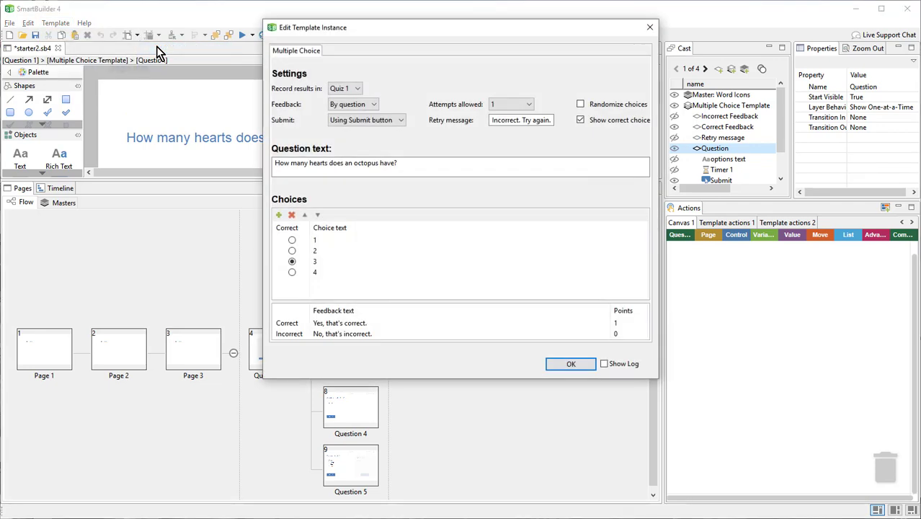
mouse_move(582, 219)
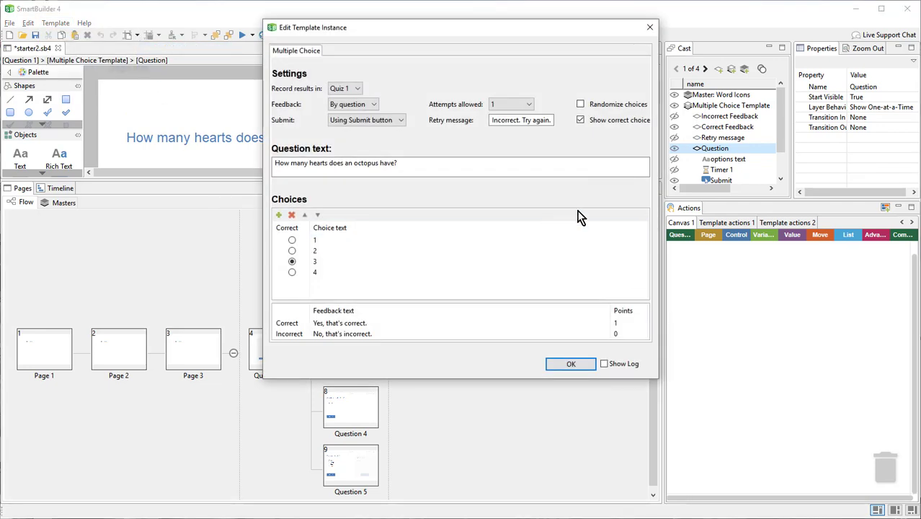
mouse_move(556, 211)
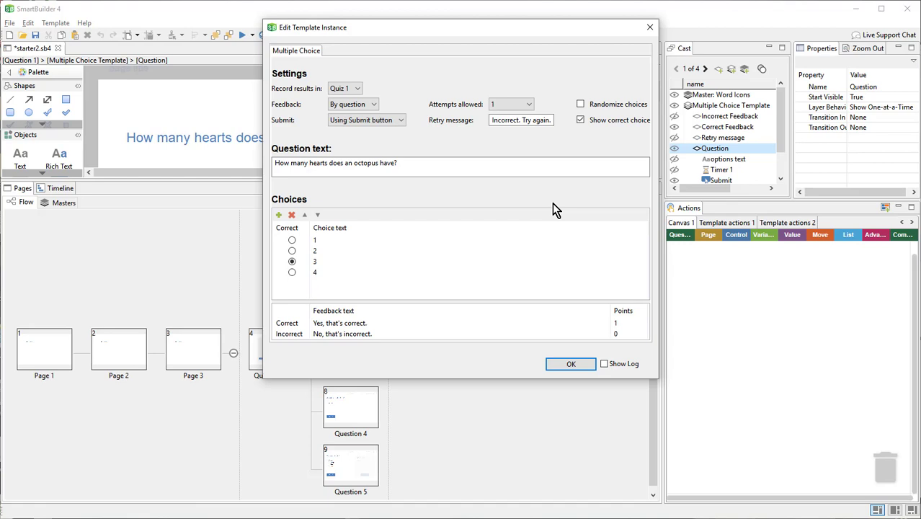
left_click(344, 88)
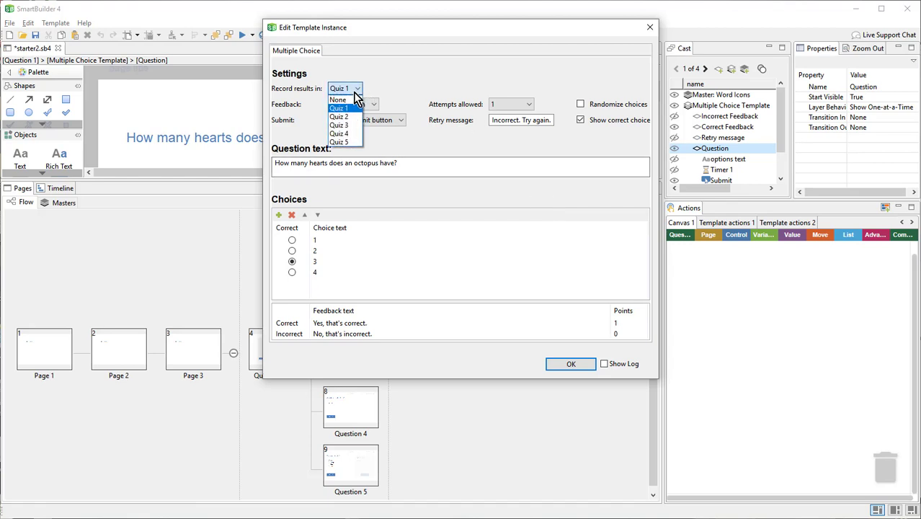
left_click(339, 99)
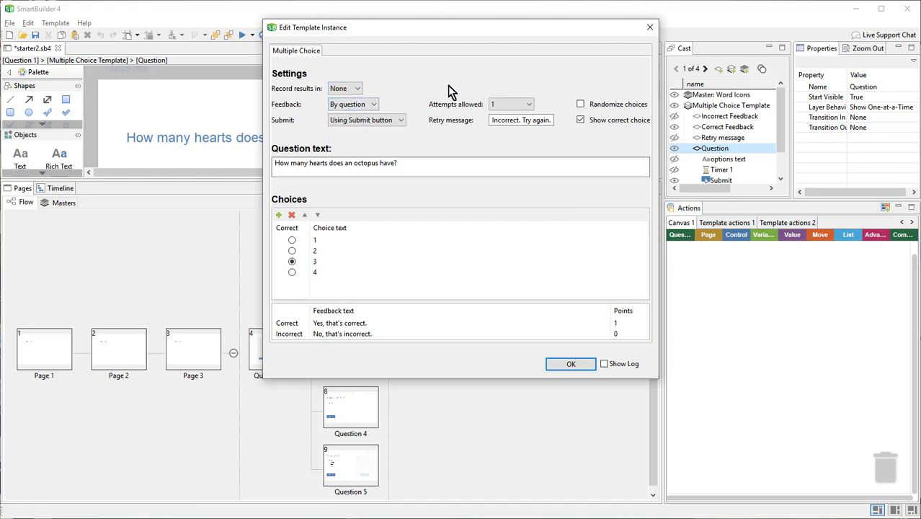